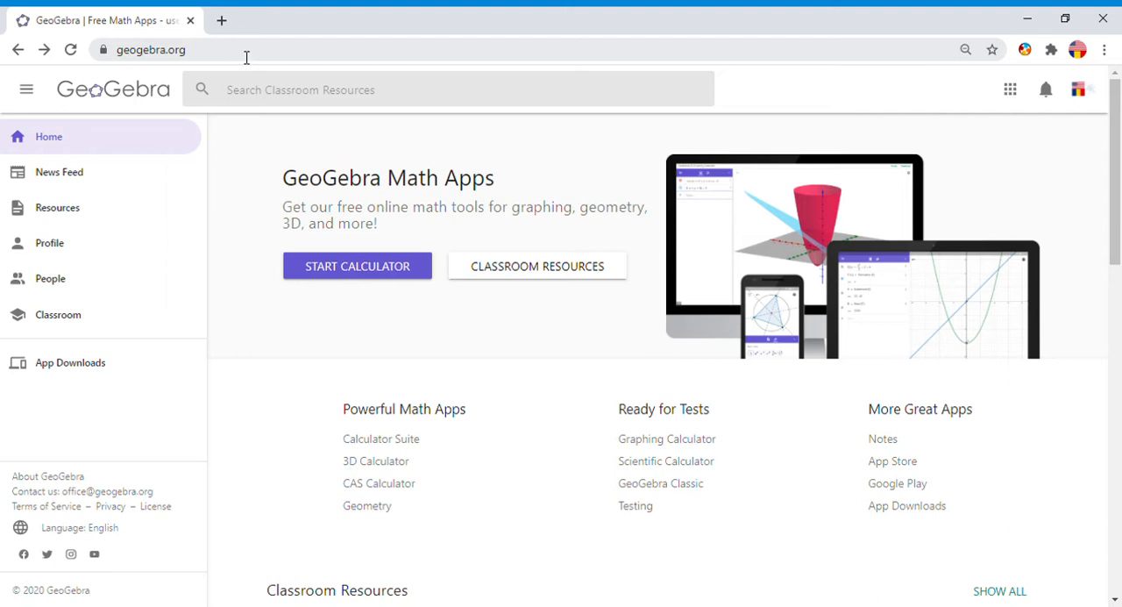
# Go to geogebra.org and launch the Geometry app from Powerful Math Apps
pyautogui.click(150, 50)
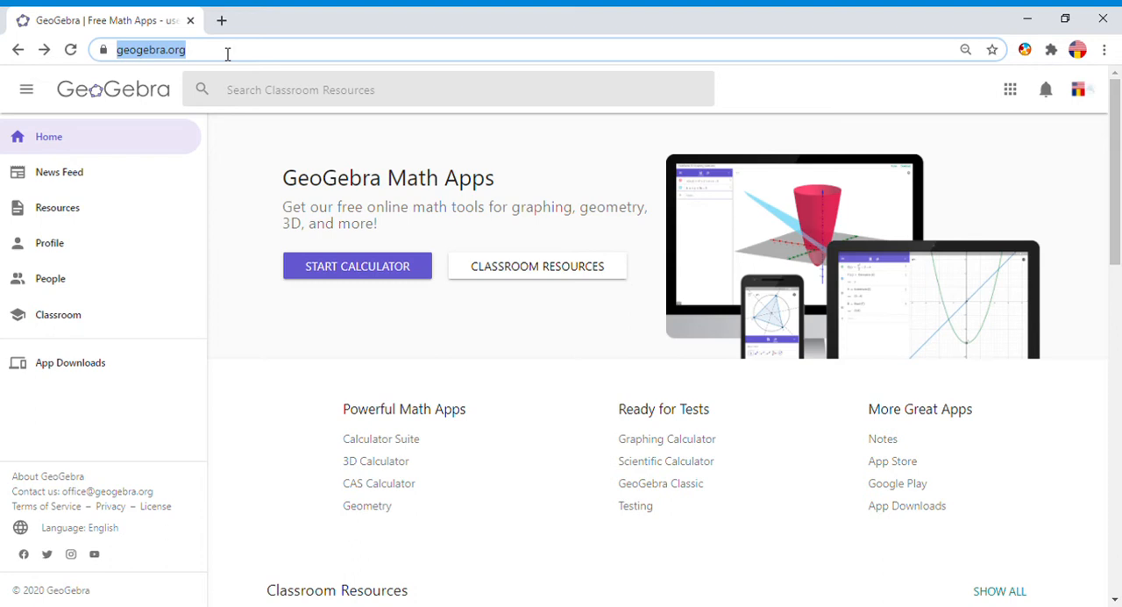
pyautogui.moveTo(367, 505)
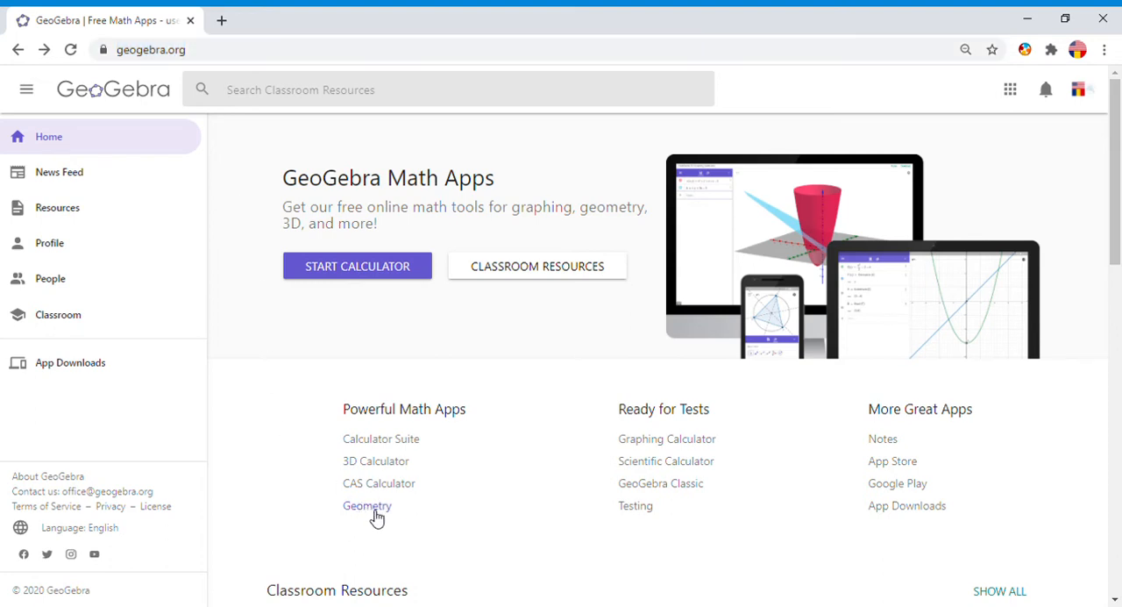
pyautogui.click(367, 504)
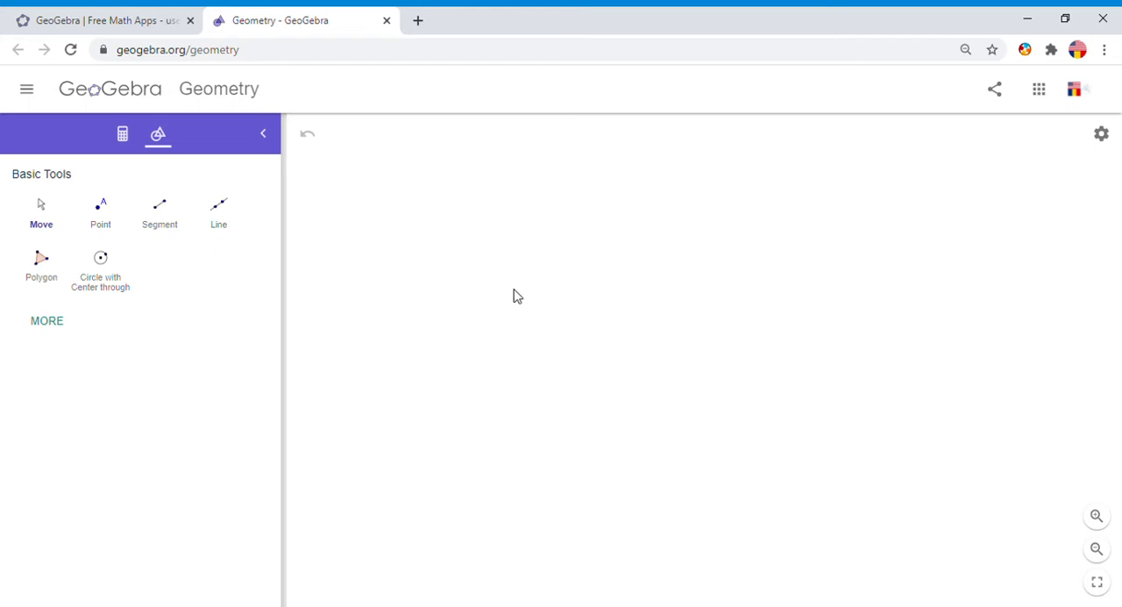
pyautogui.moveTo(95, 345)
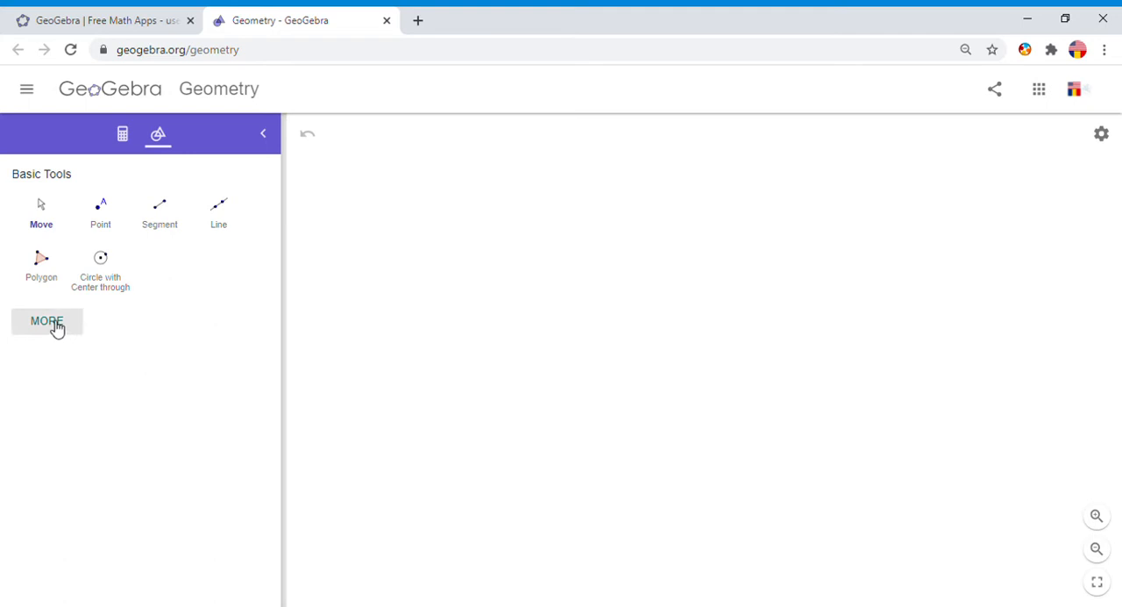
# Expand the MORE tool list and scroll to the Lines and Circles sections
pyautogui.click(46, 320)
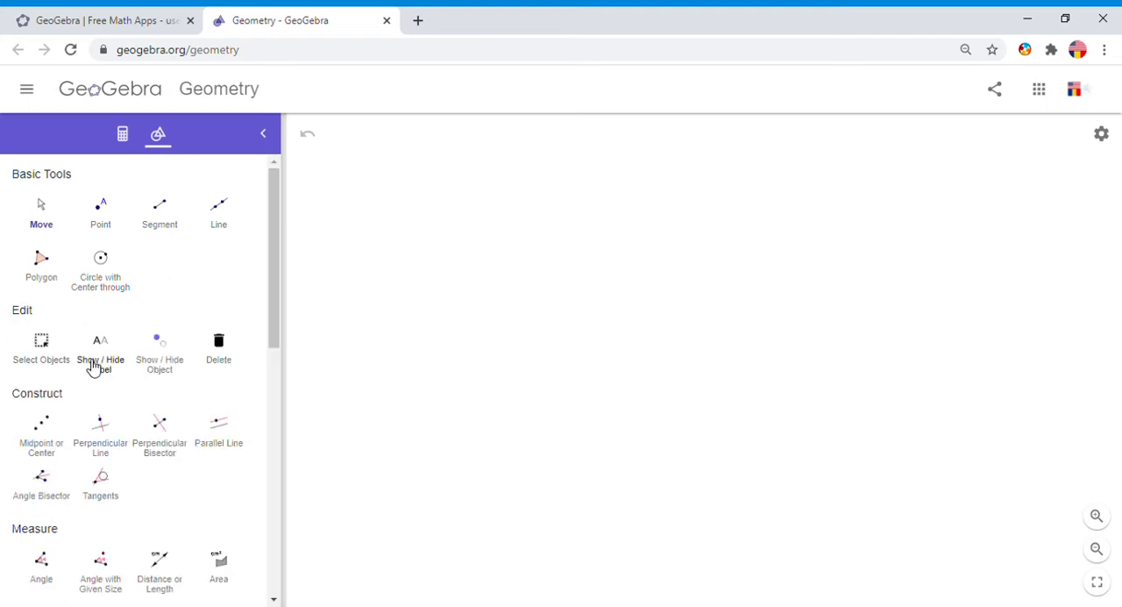
pyautogui.scroll(-3)
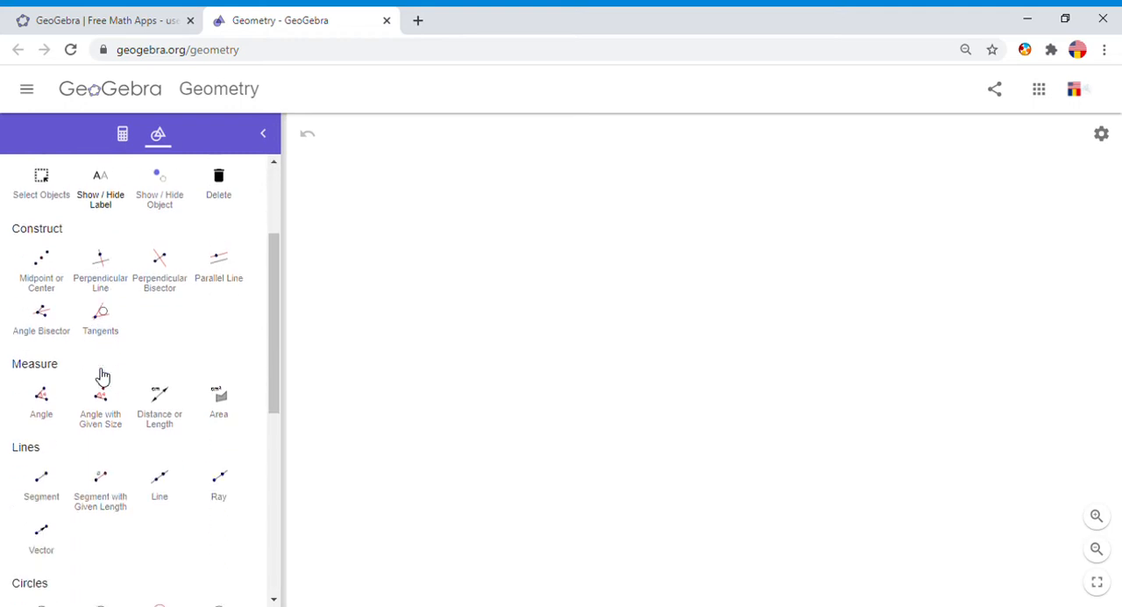
pyautogui.scroll(-3)
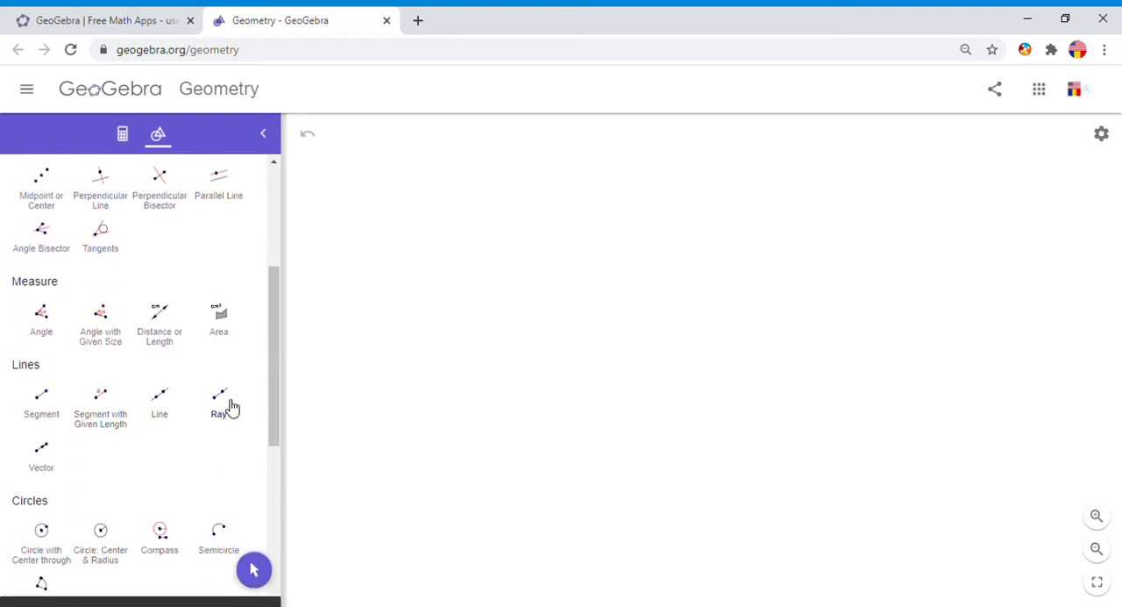
# Draw ray AB from new point A through new point B with the Ray tool
pyautogui.click(218, 403)
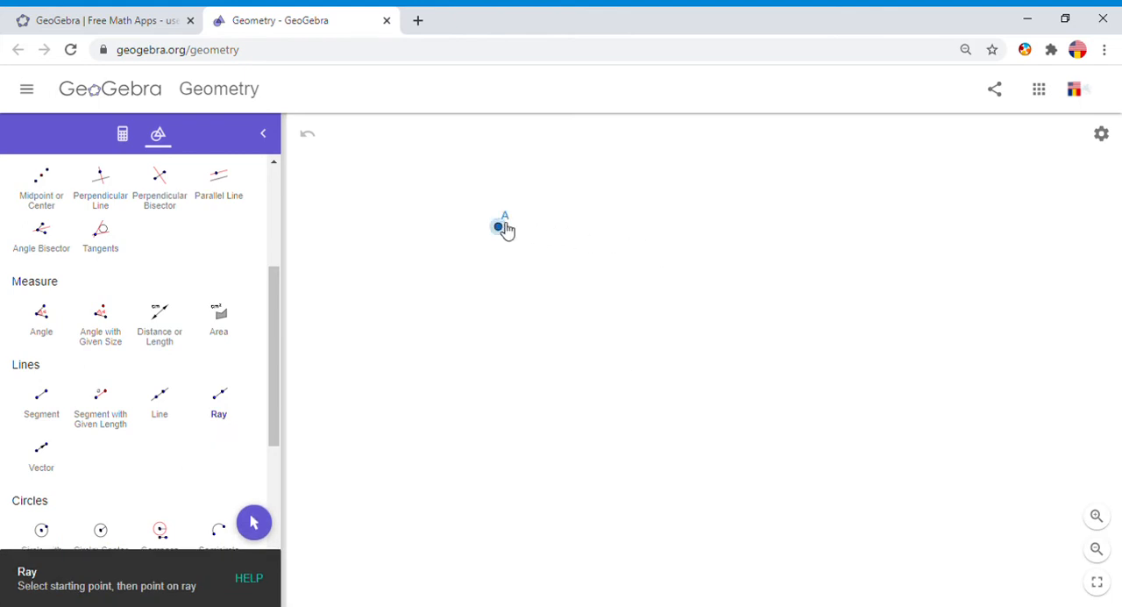
pyautogui.click(688, 163)
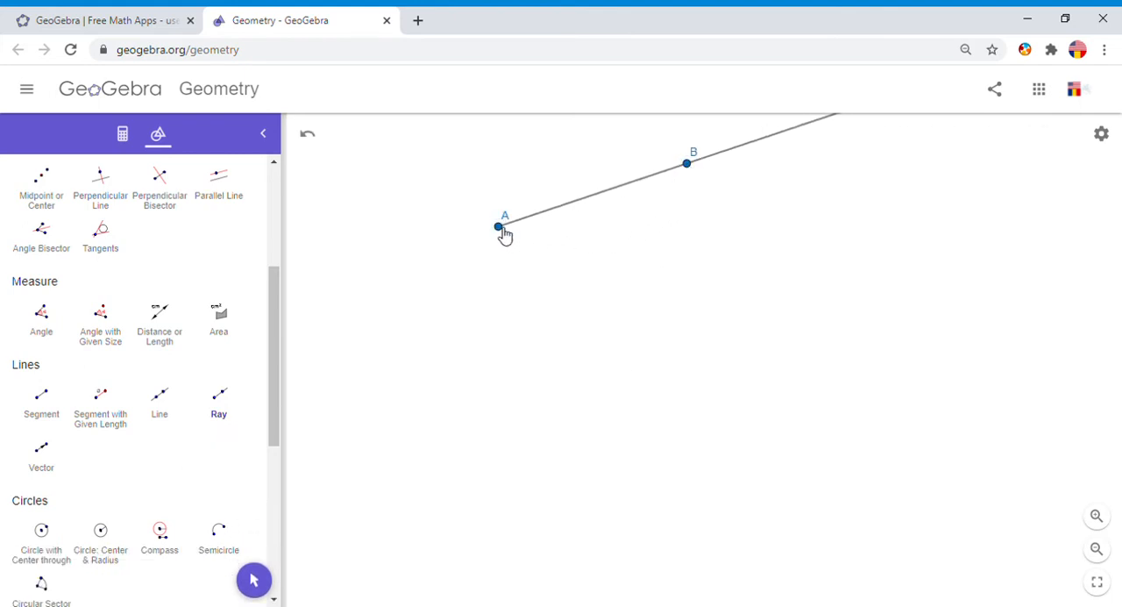
pyautogui.click(775, 246)
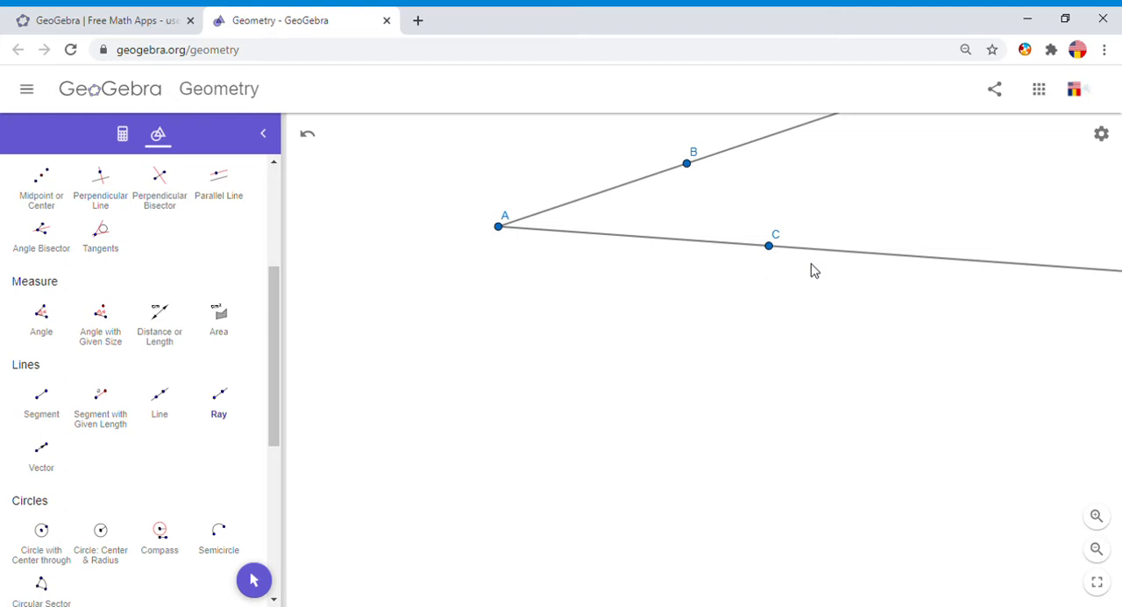
pyautogui.moveTo(100, 407)
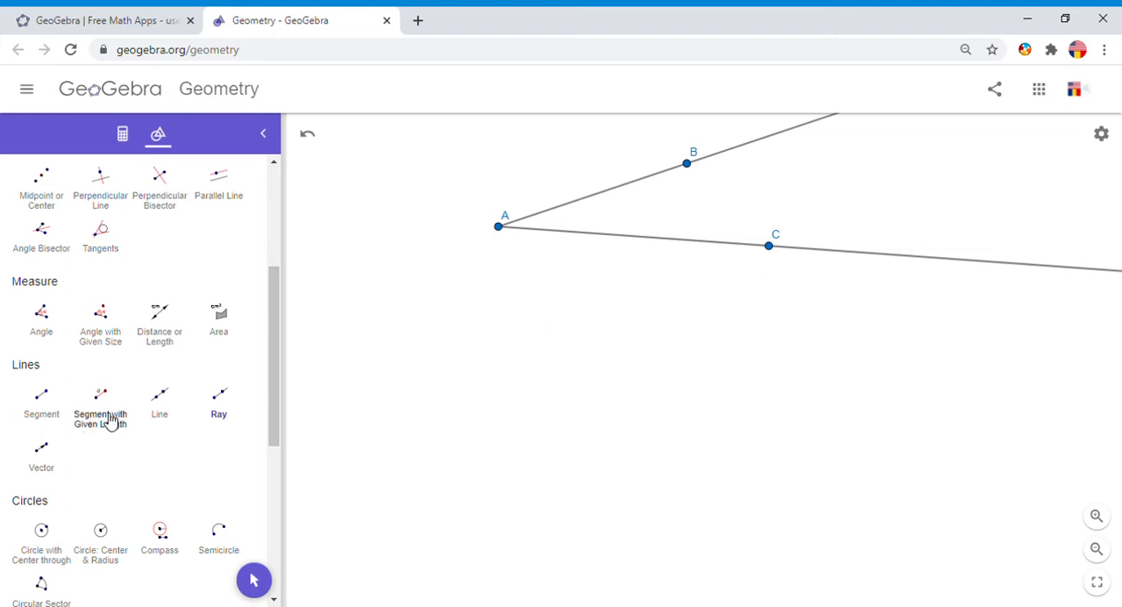
# Draw a separate ray from new point D through new point E below angle BAC
pyautogui.click(219, 400)
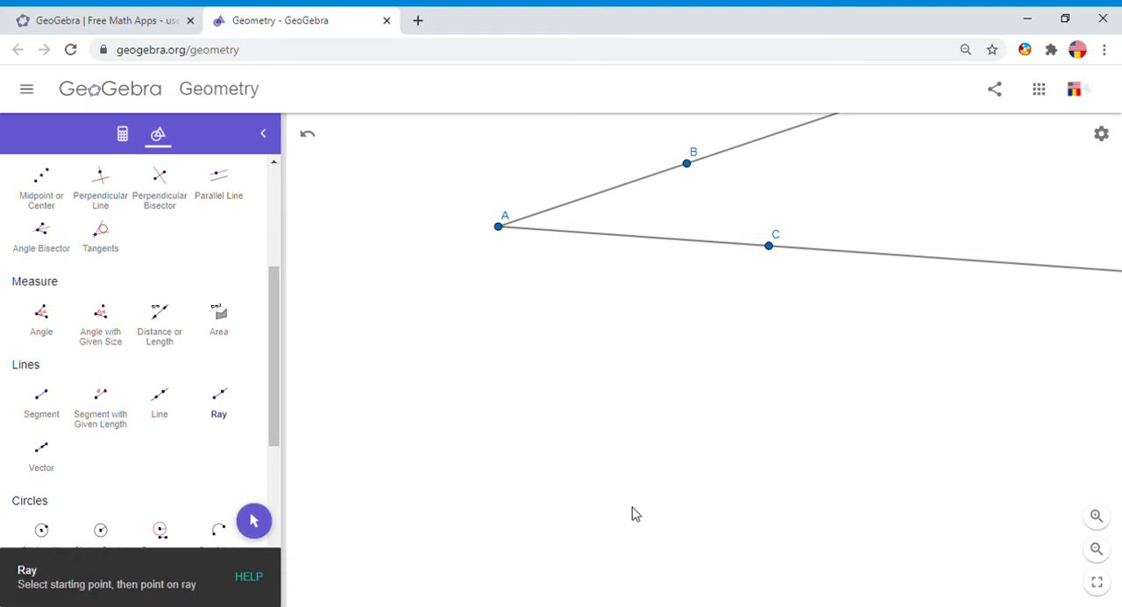
pyautogui.click(547, 497)
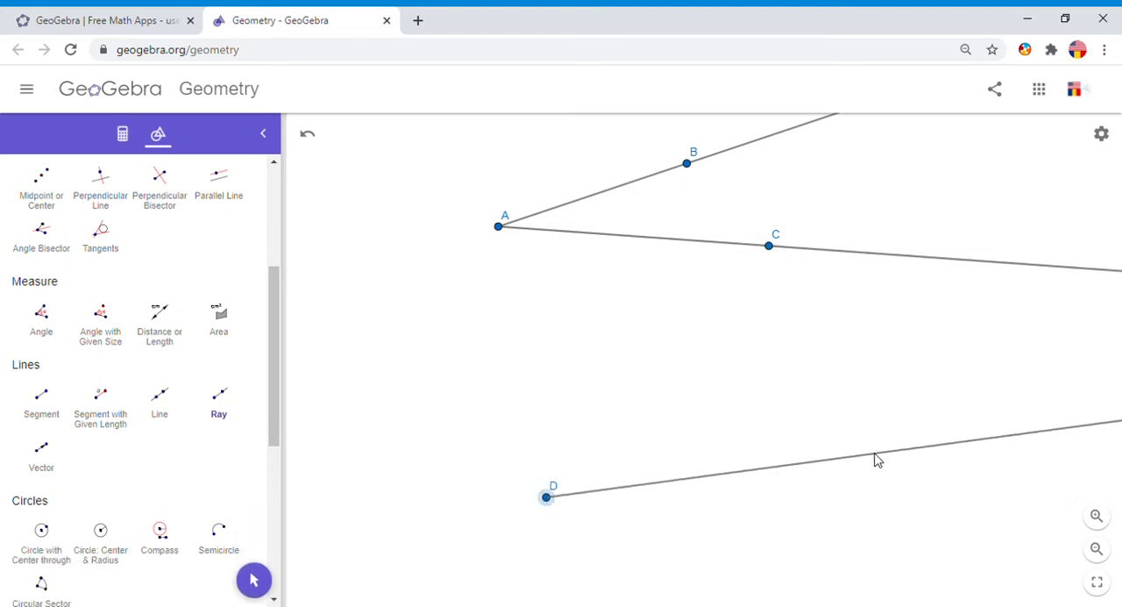
pyautogui.click(873, 453)
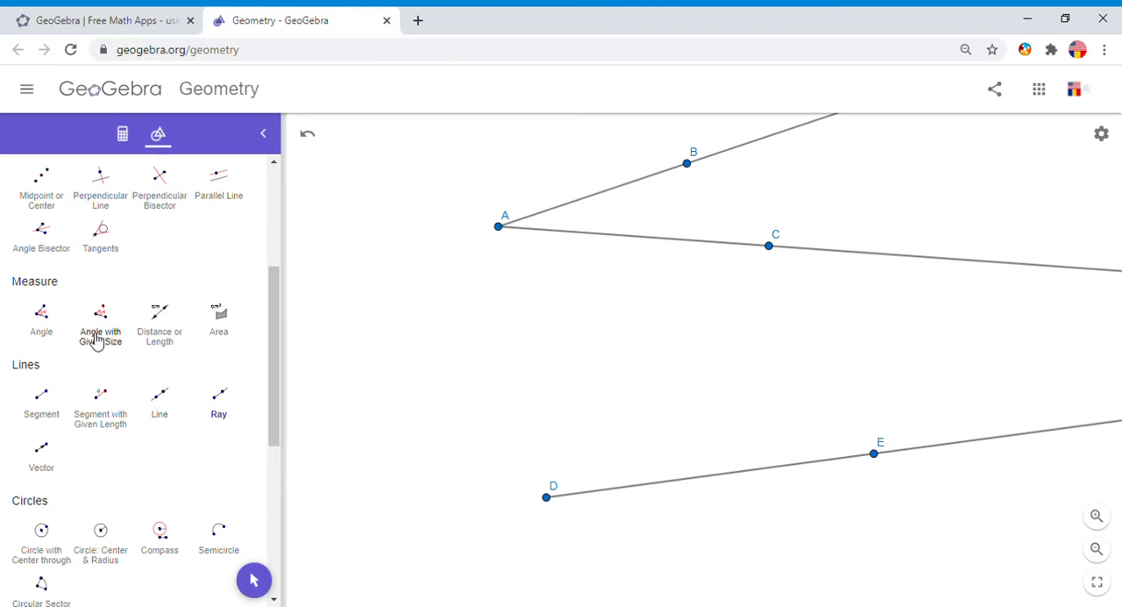
# Create a Circle: Center & Radius on point A with radius 4
pyautogui.scroll(-3)
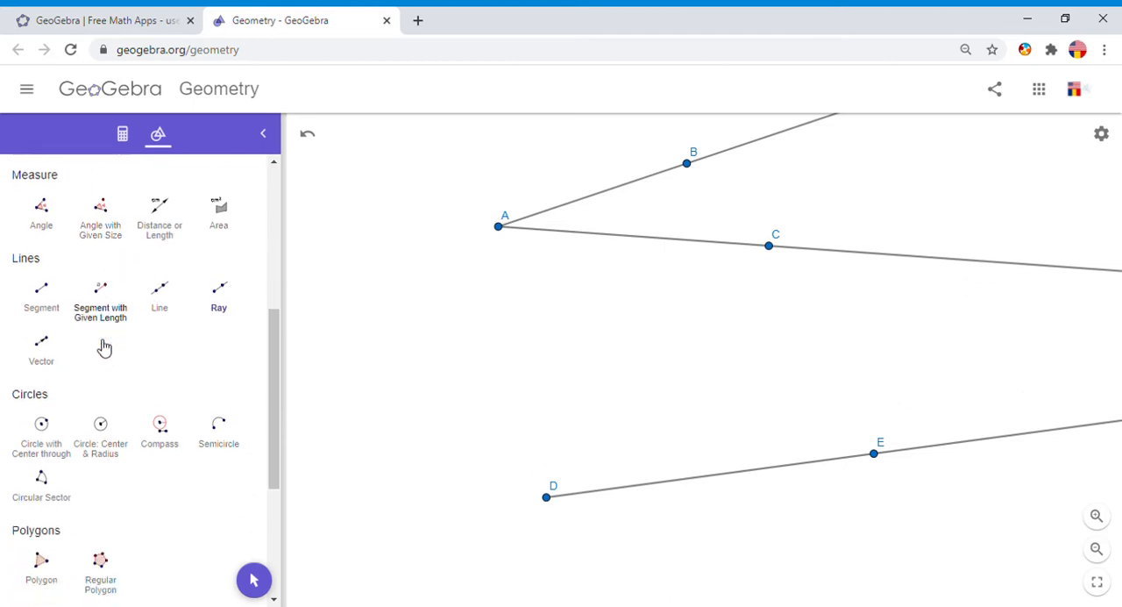
pyautogui.scroll(-3)
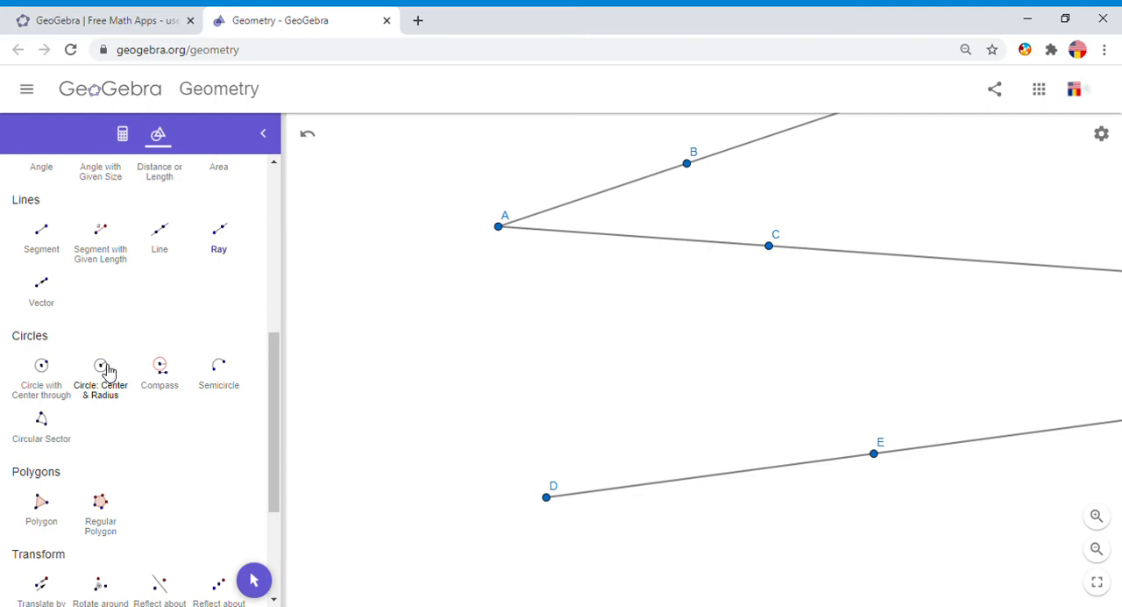
pyautogui.click(100, 374)
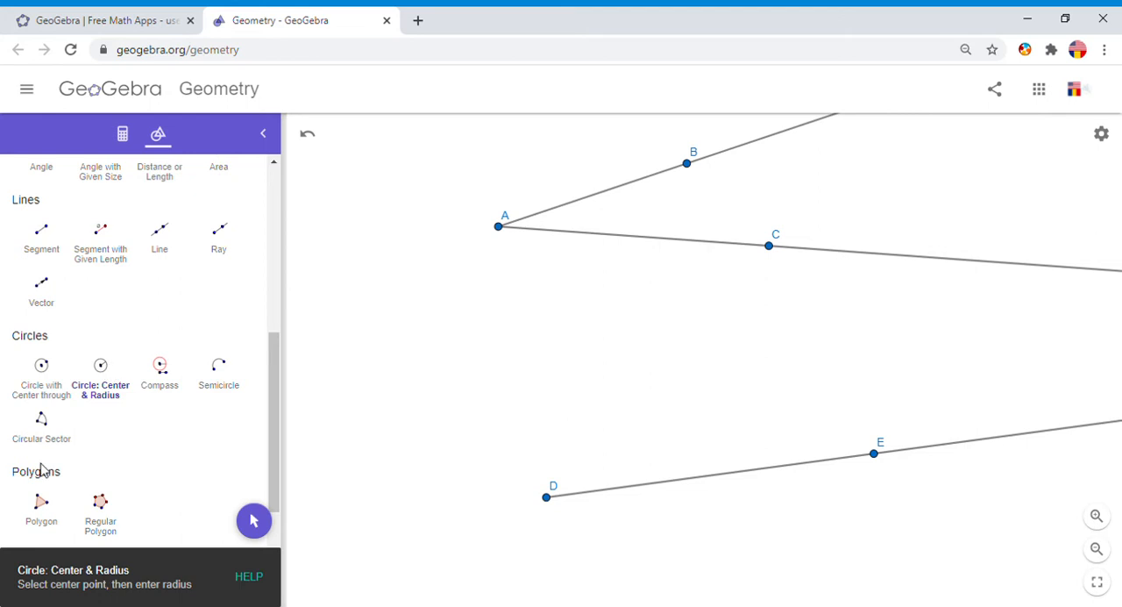
pyautogui.moveTo(172, 599)
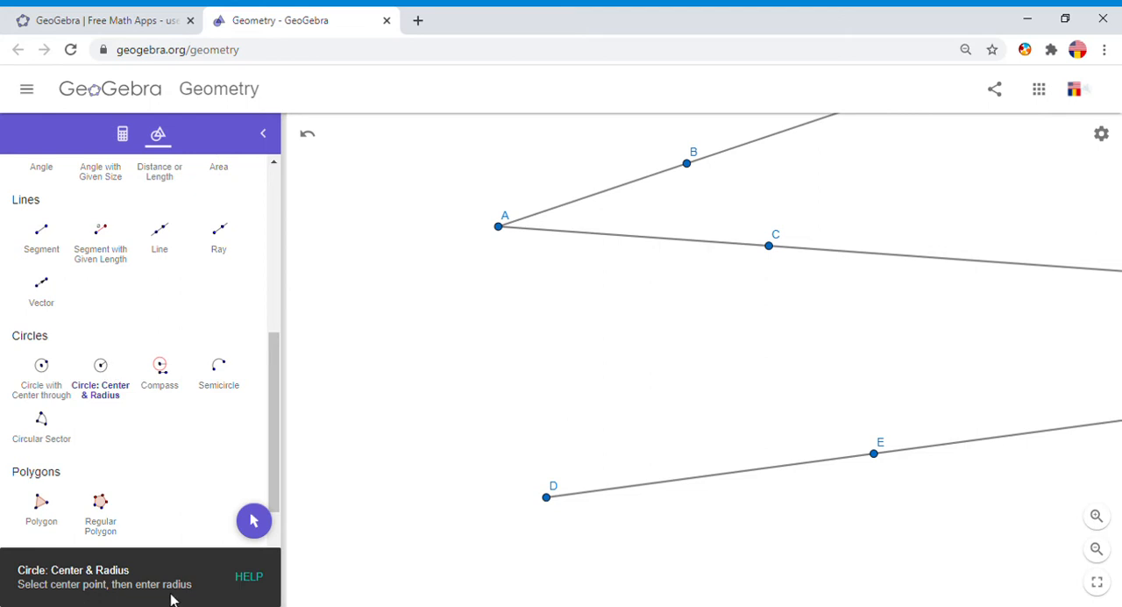
pyautogui.moveTo(504, 228)
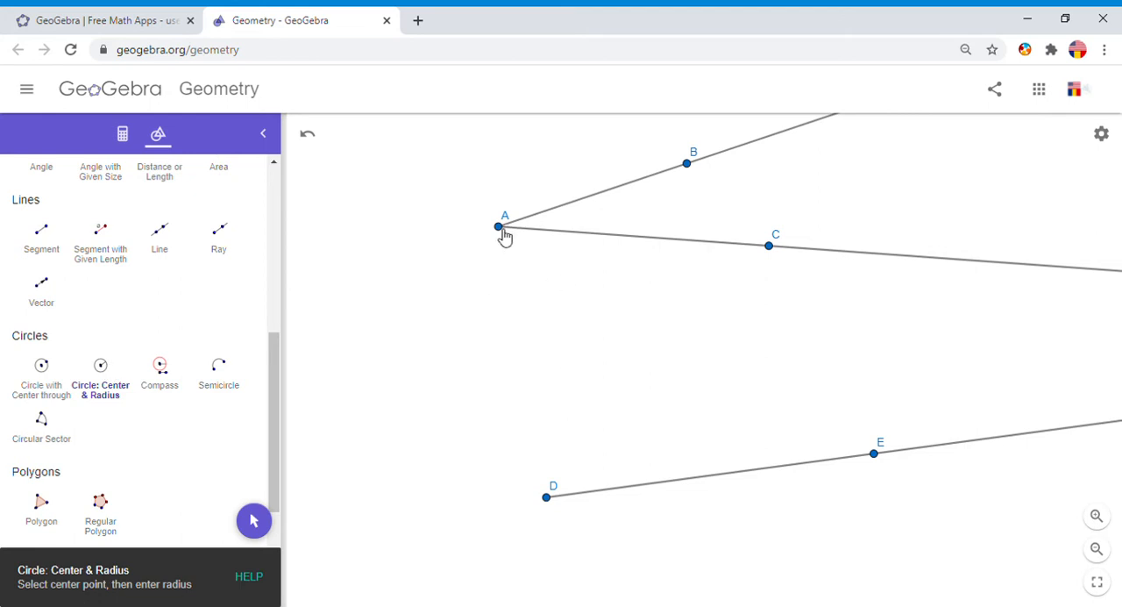
pyautogui.click(498, 227)
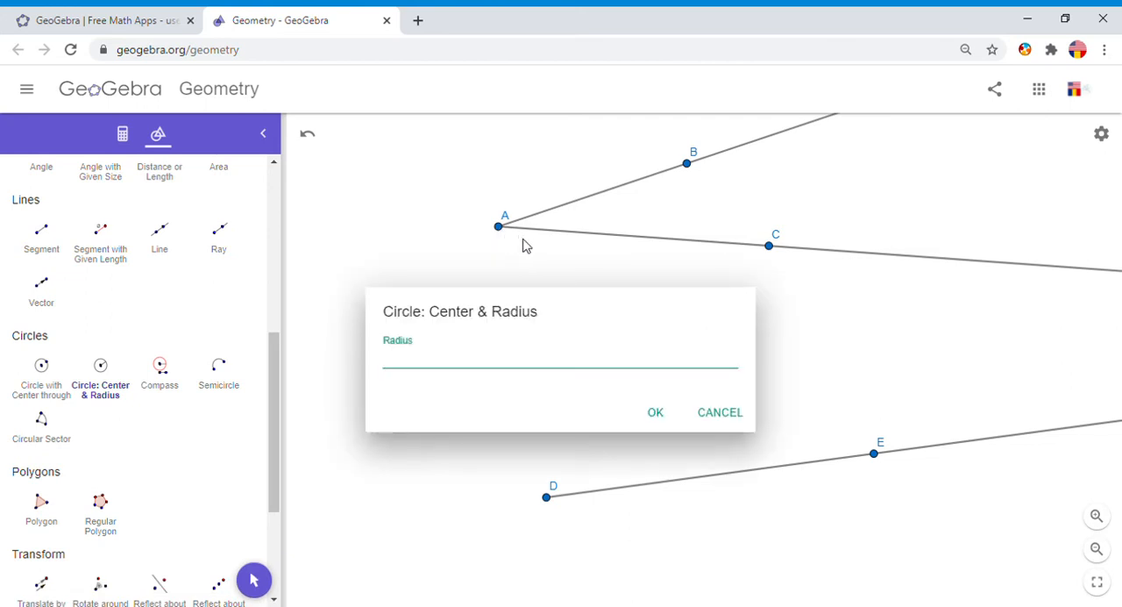
pyautogui.write('4')
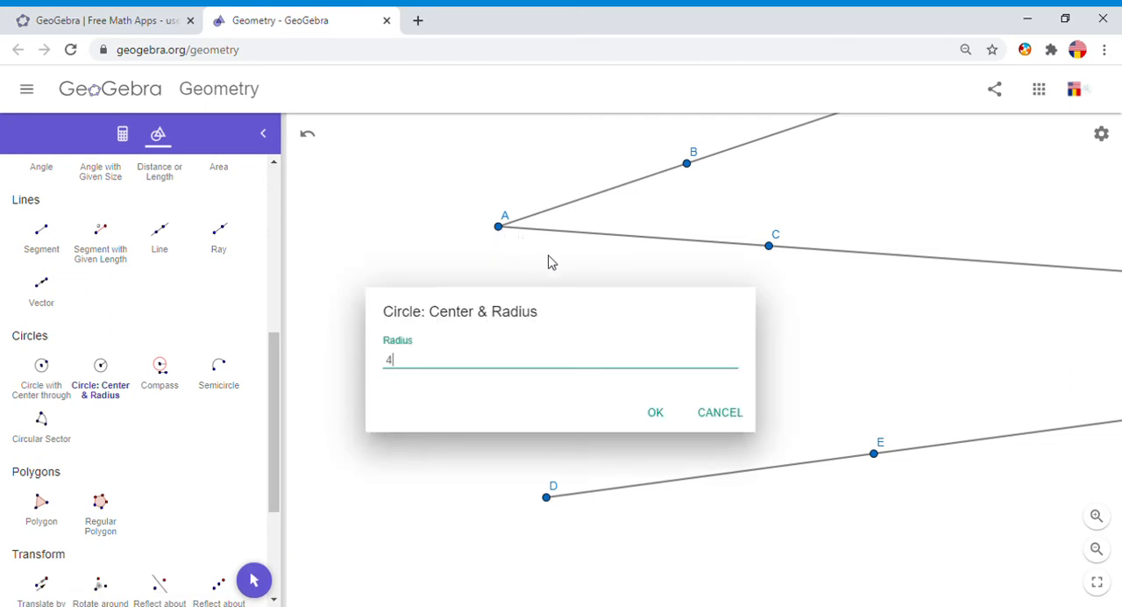
pyautogui.click(655, 412)
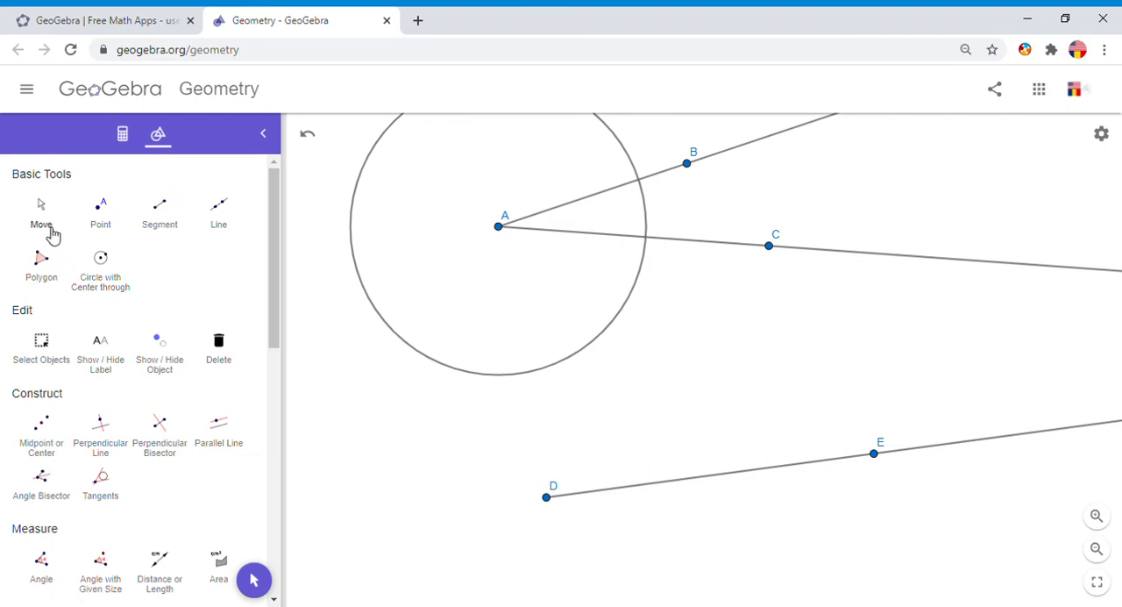
pyautogui.moveTo(97, 215)
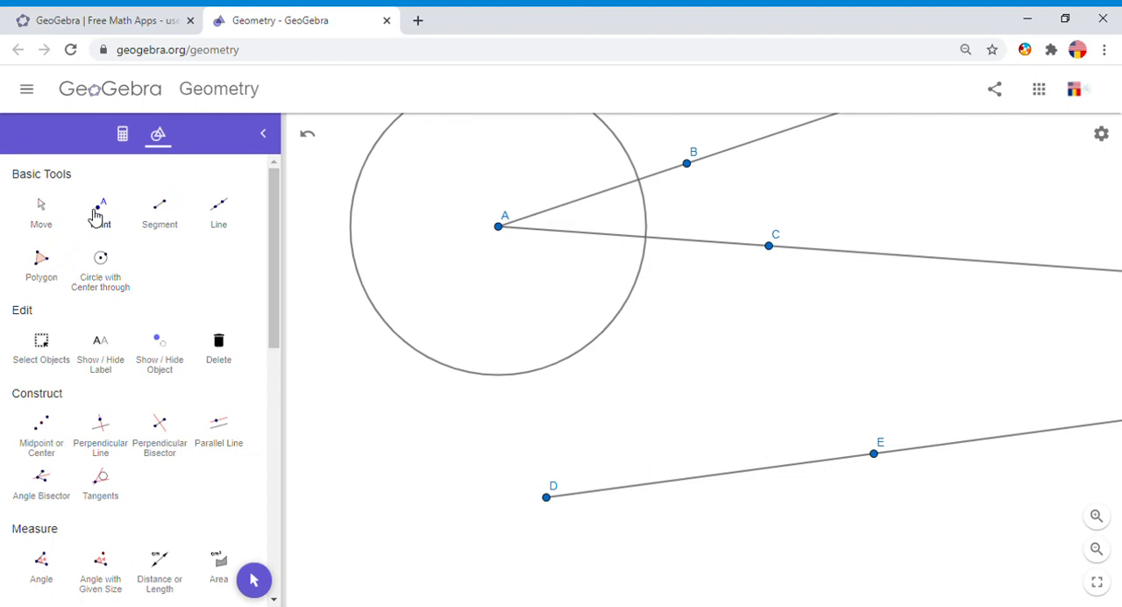
# Place intersection points G and F where the circle meets rays AB and AC
pyautogui.click(100, 210)
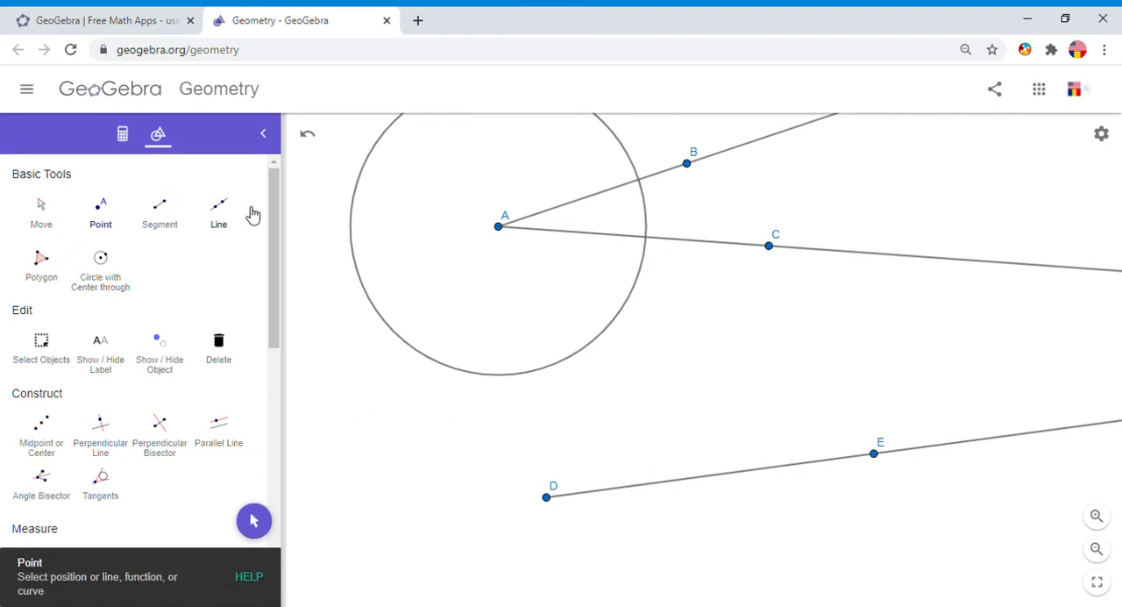
pyautogui.click(646, 237)
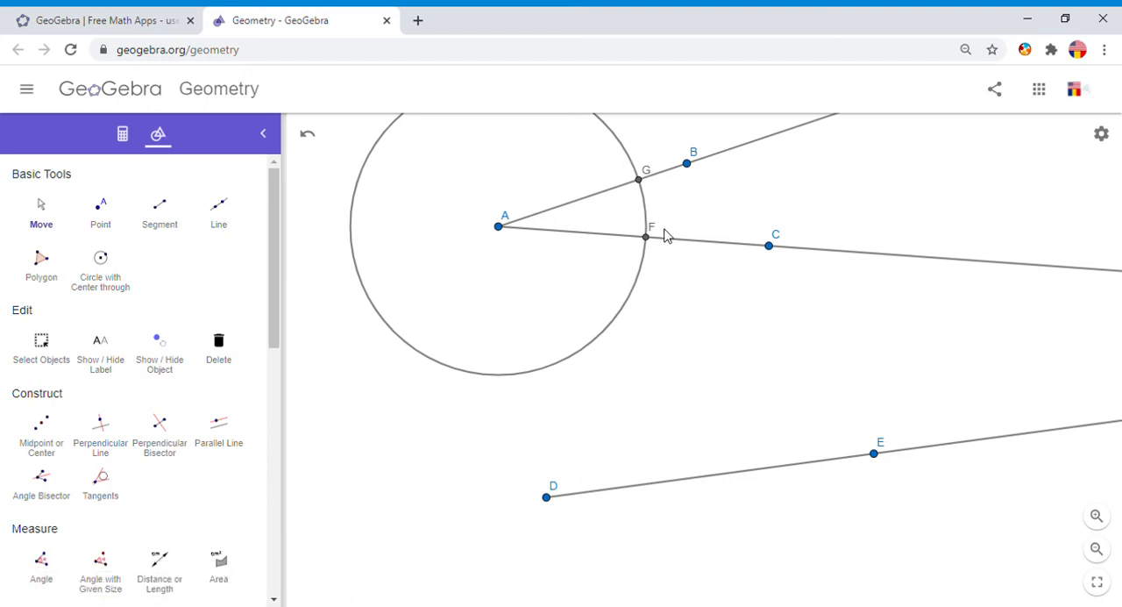
pyautogui.moveTo(658, 257)
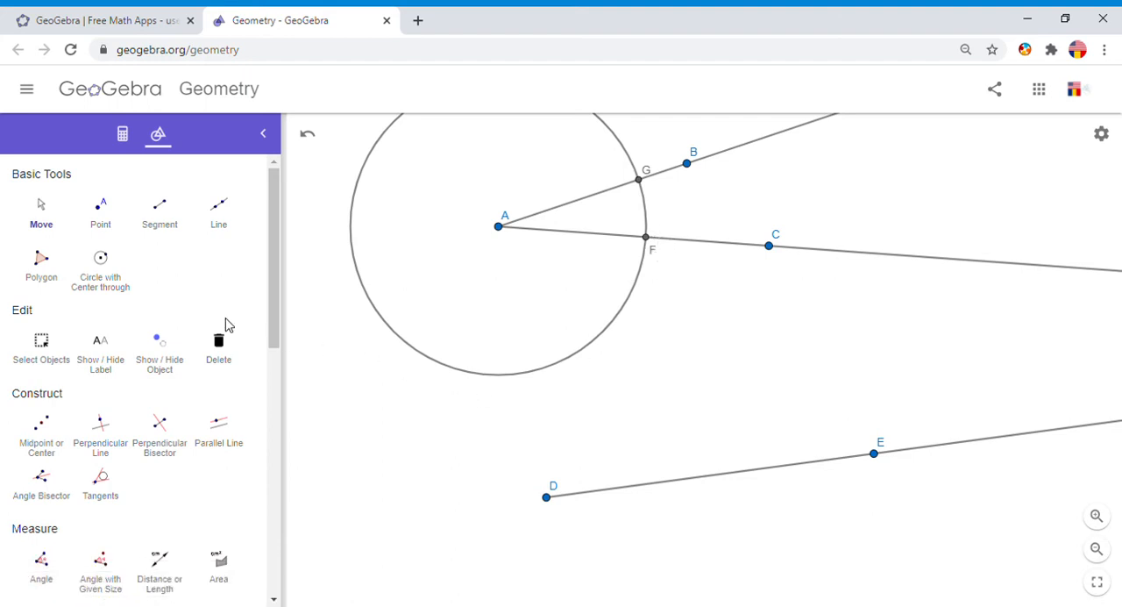
# Give the circle around A a dash-dot line style
pyautogui.click(495, 379)
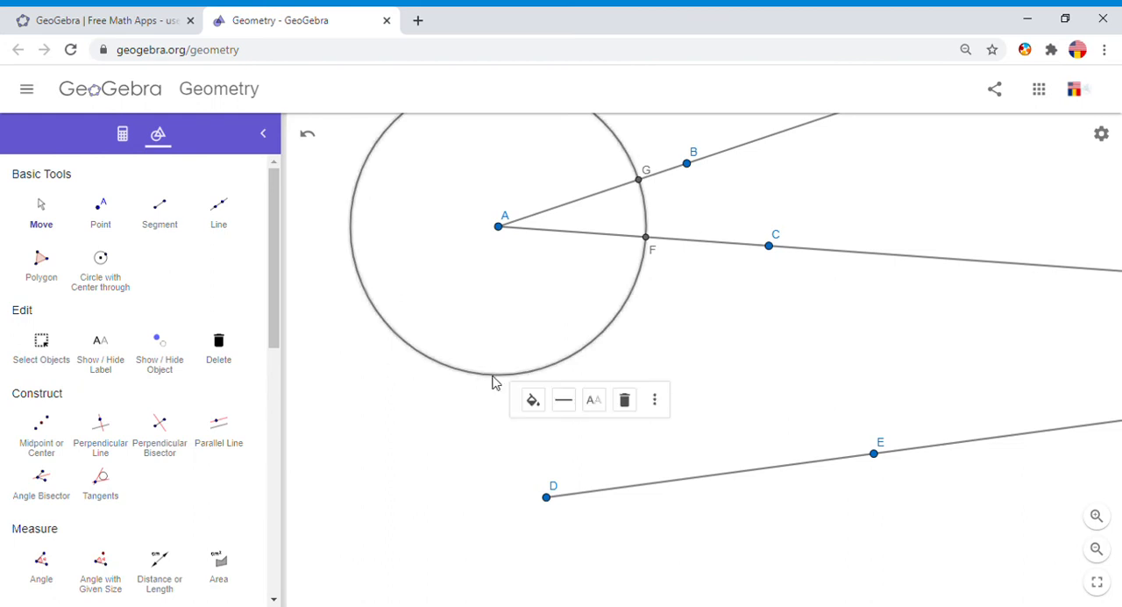
pyautogui.click(563, 399)
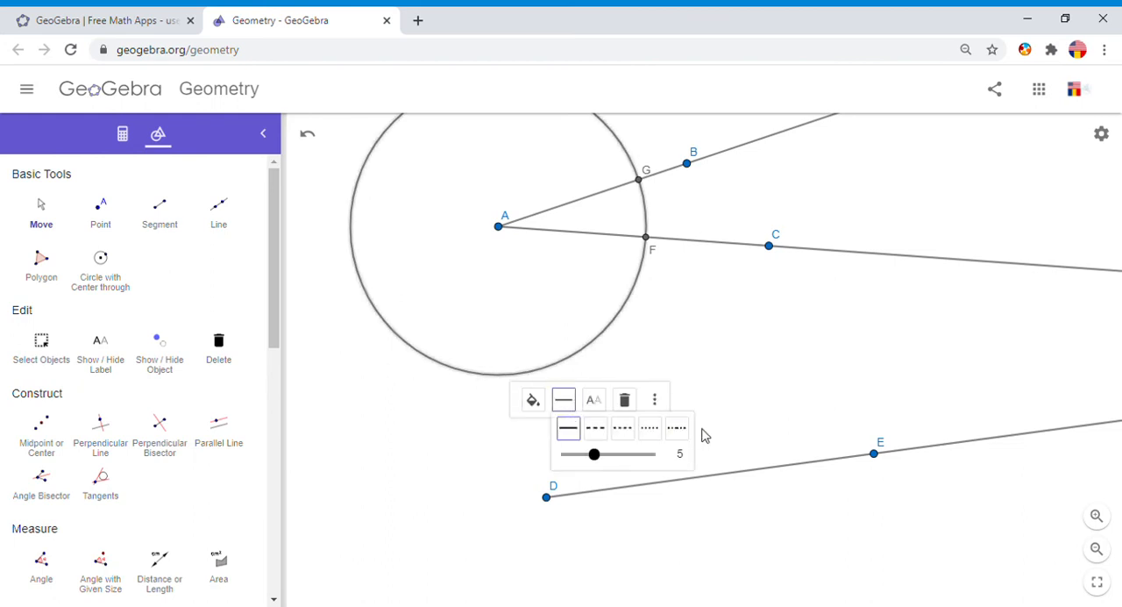
pyautogui.click(677, 428)
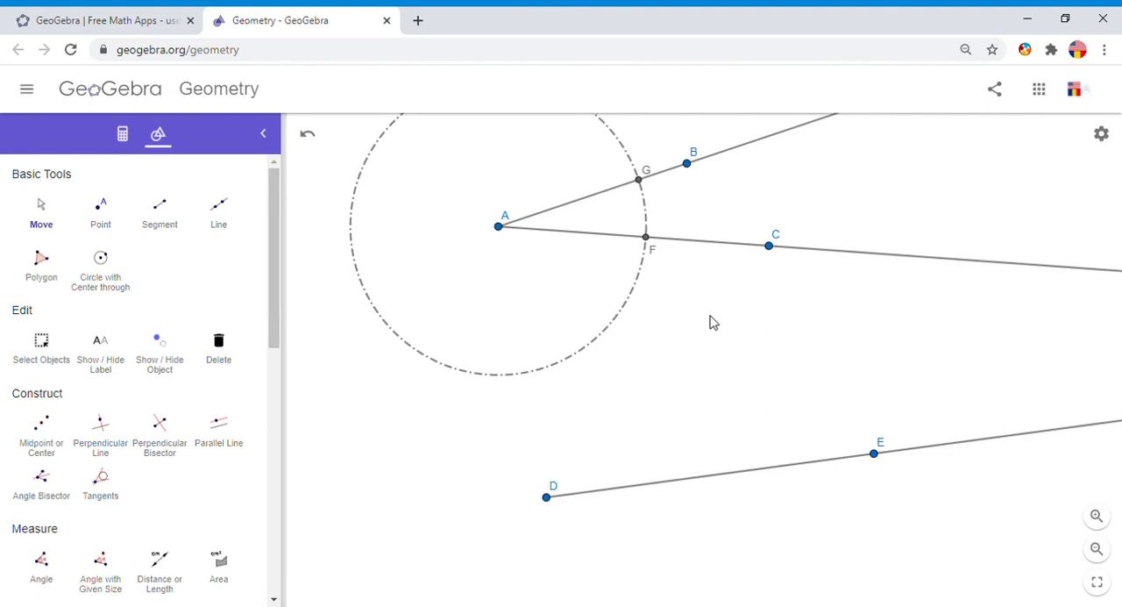
pyautogui.moveTo(148, 394)
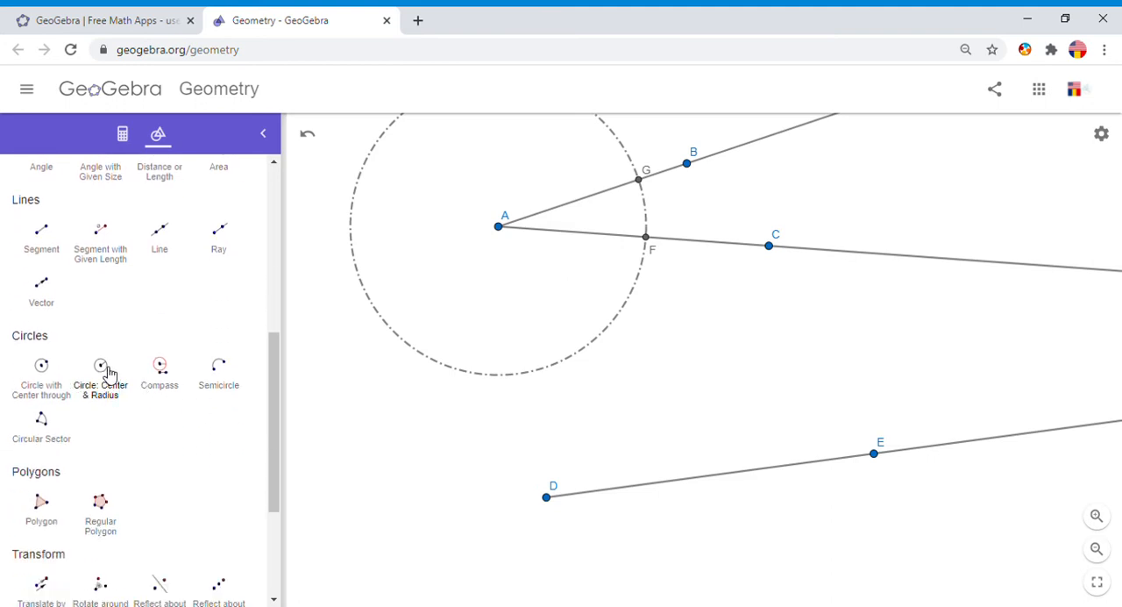
# Create a same-radius circle centred on point D
pyautogui.click(100, 372)
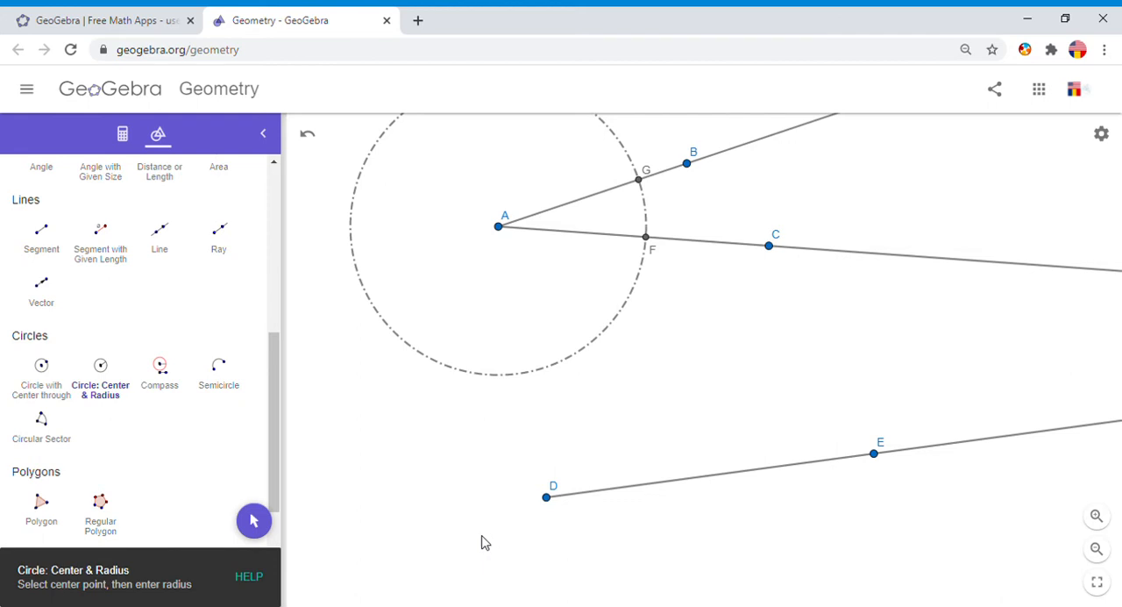
pyautogui.moveTo(553, 506)
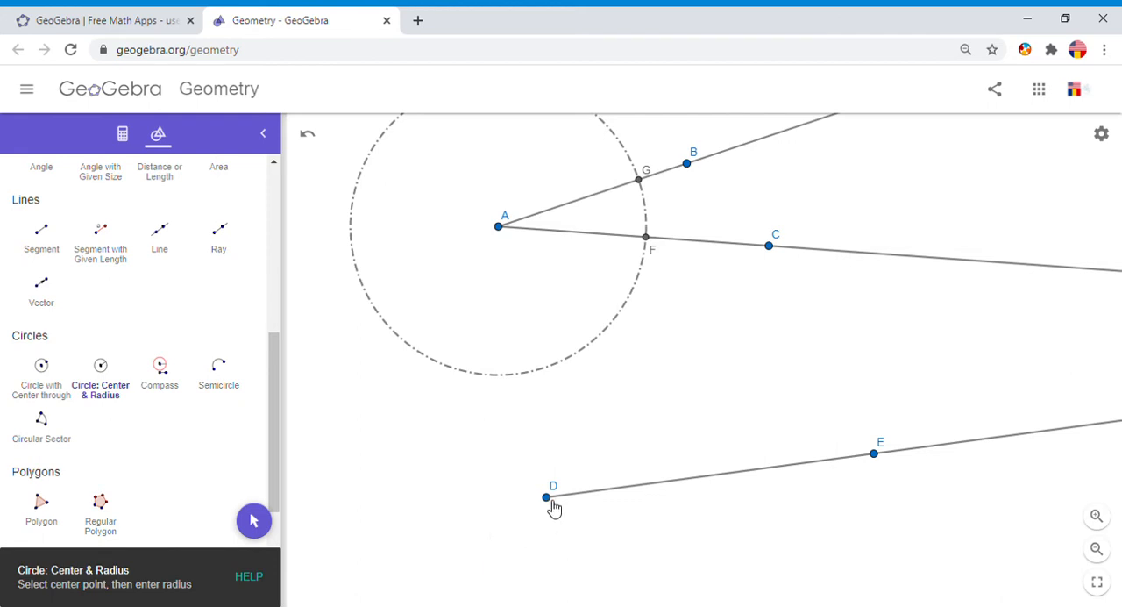
pyautogui.click(546, 497)
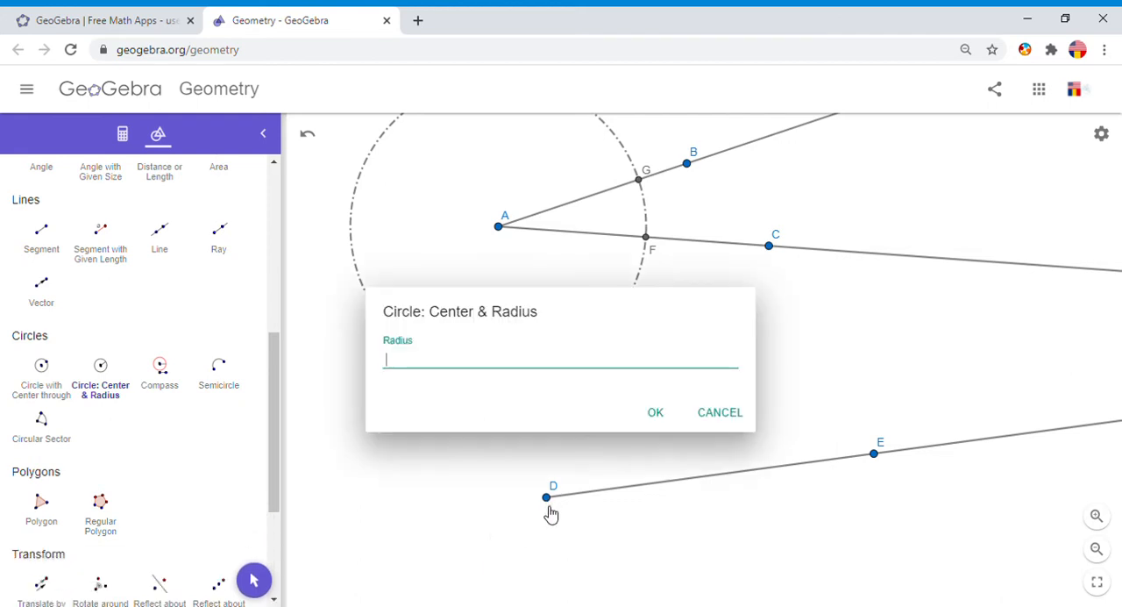
pyautogui.click(655, 412)
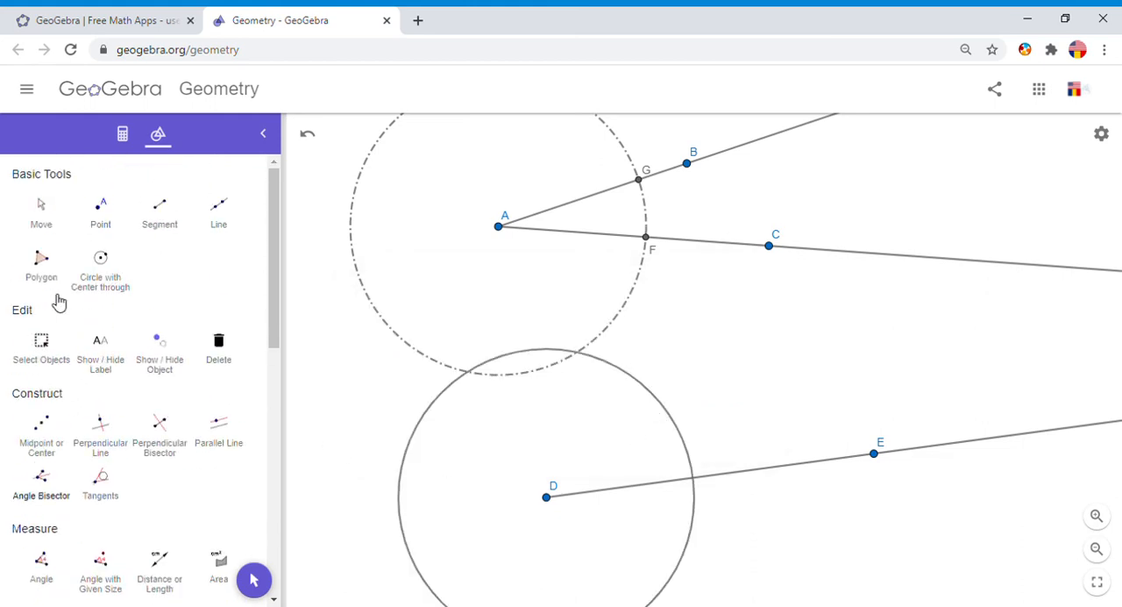
# Mark point H where the D circle crosses ray DE and make it dash-dotted
pyautogui.click(100, 210)
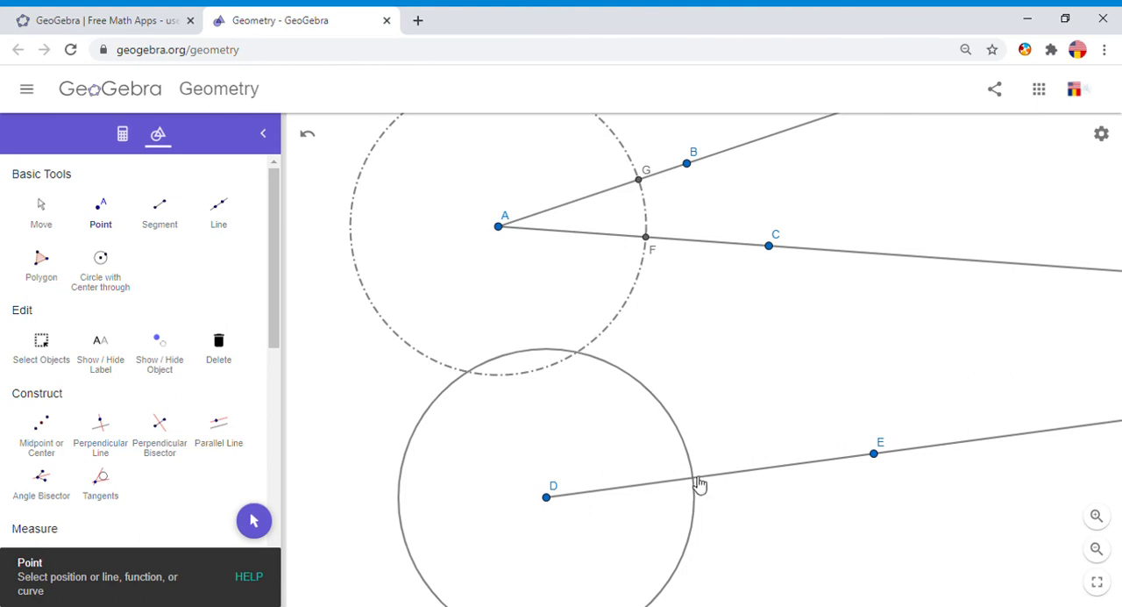
pyautogui.click(41, 211)
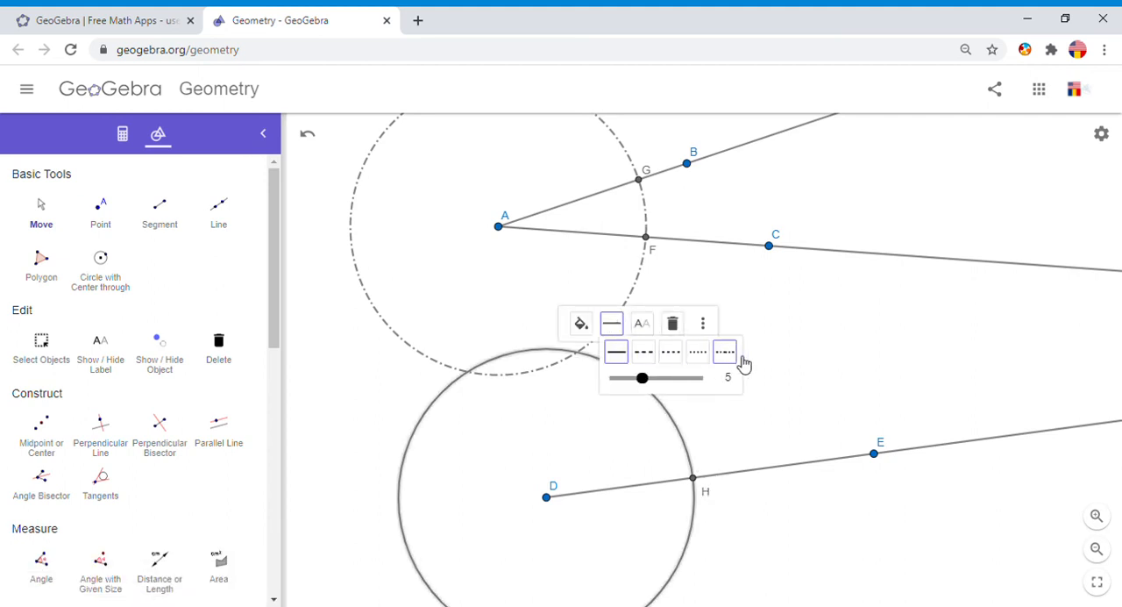
pyautogui.click(724, 351)
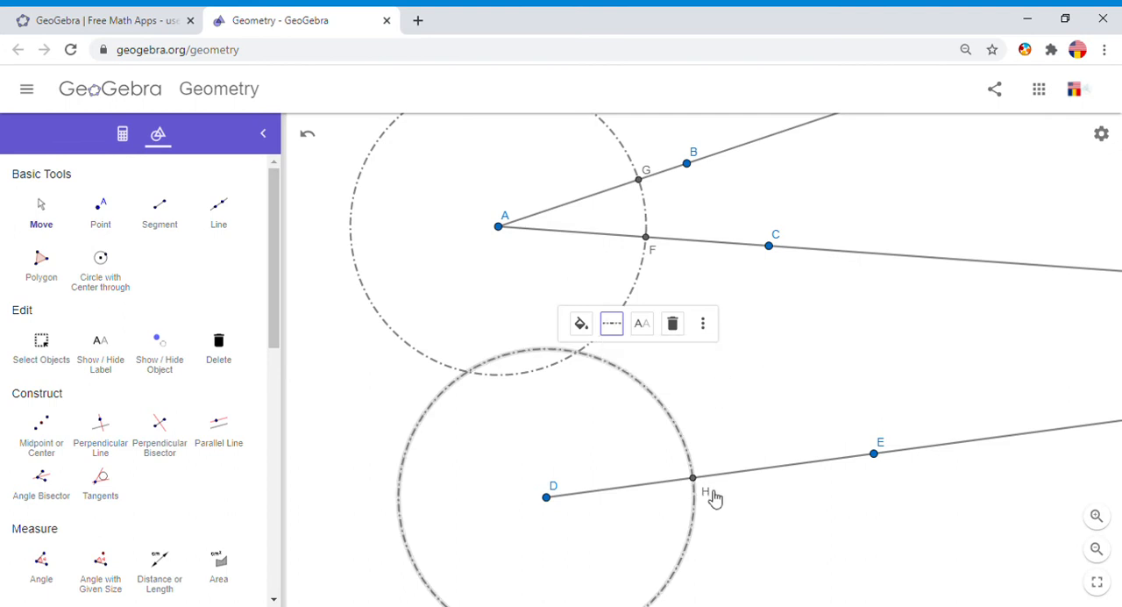
pyautogui.moveTo(658, 249)
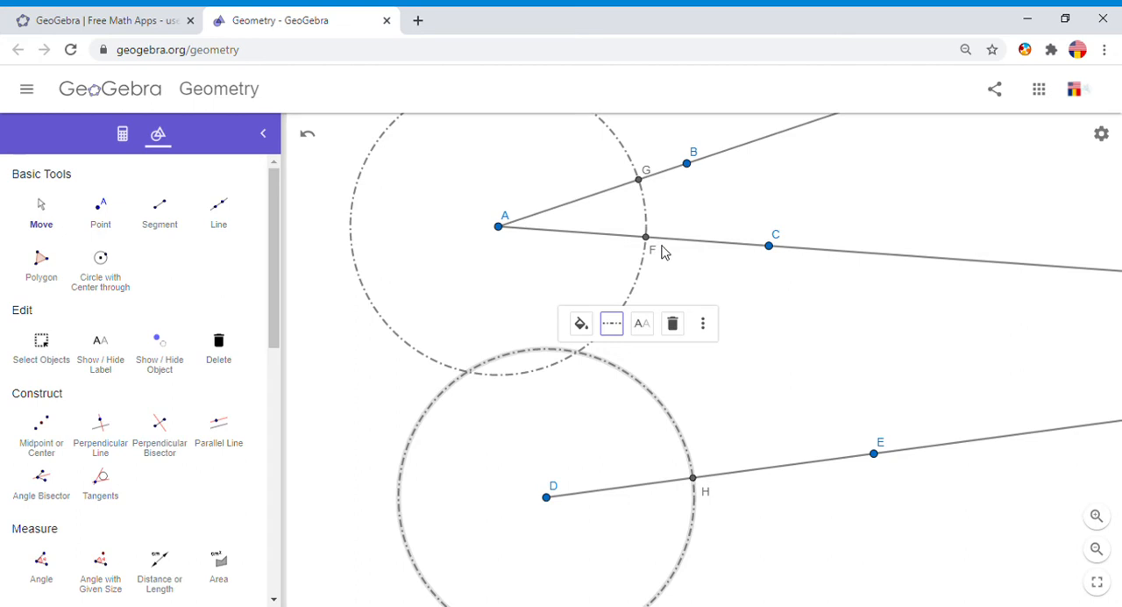
pyautogui.moveTo(561, 218)
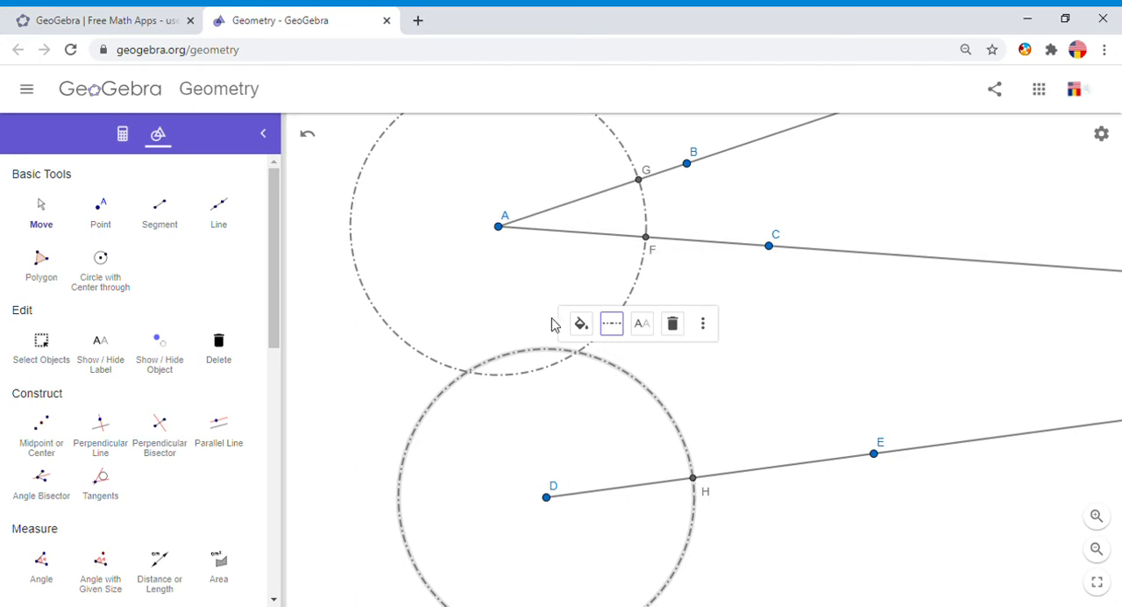
pyautogui.moveTo(640, 184)
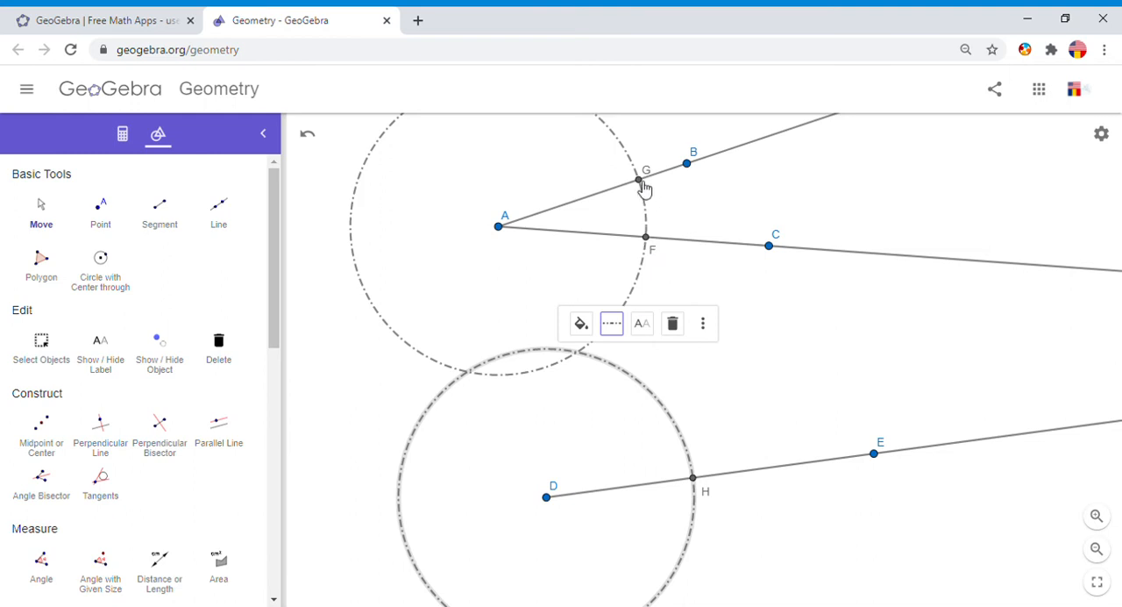
pyautogui.moveTo(643, 187)
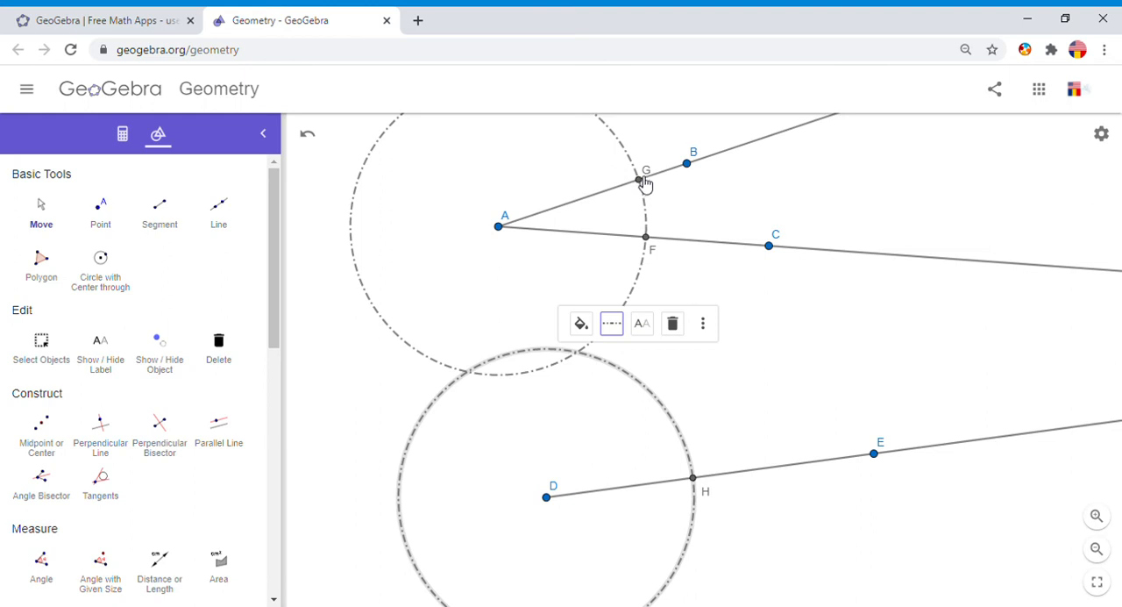
pyautogui.moveTo(644, 184)
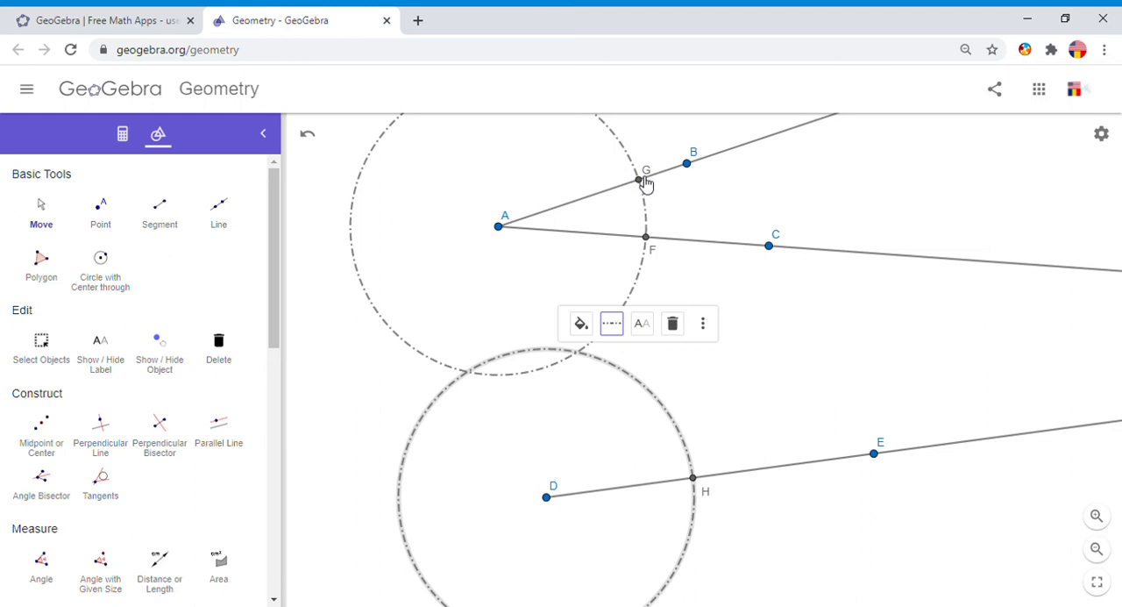
# Construct a Compass circle centred on H with radius taken from distance GF
pyautogui.scroll(-3)
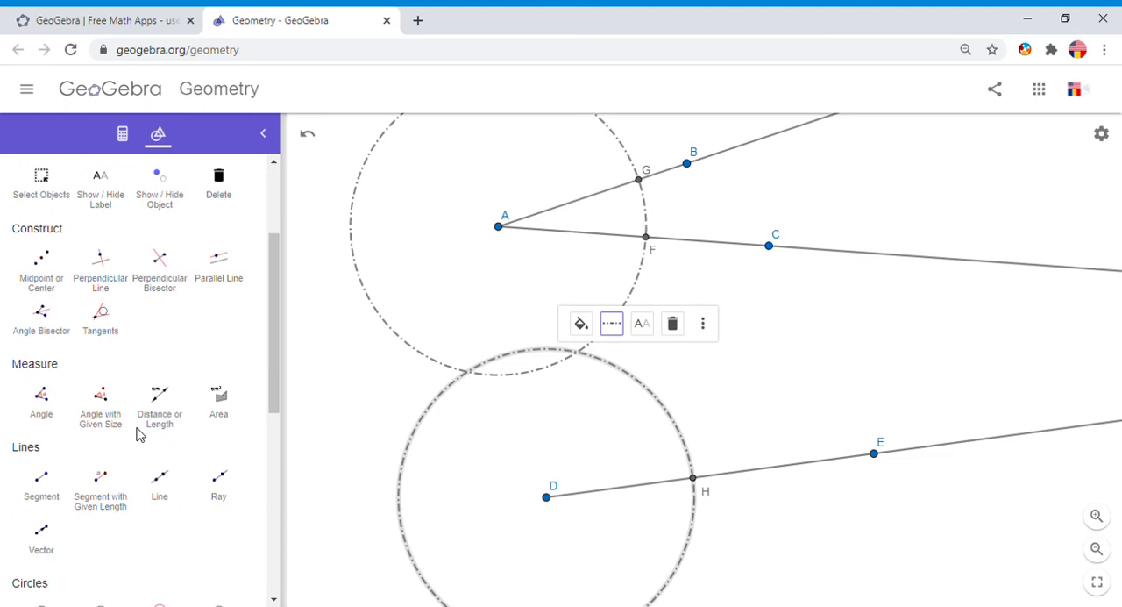
pyautogui.scroll(-3)
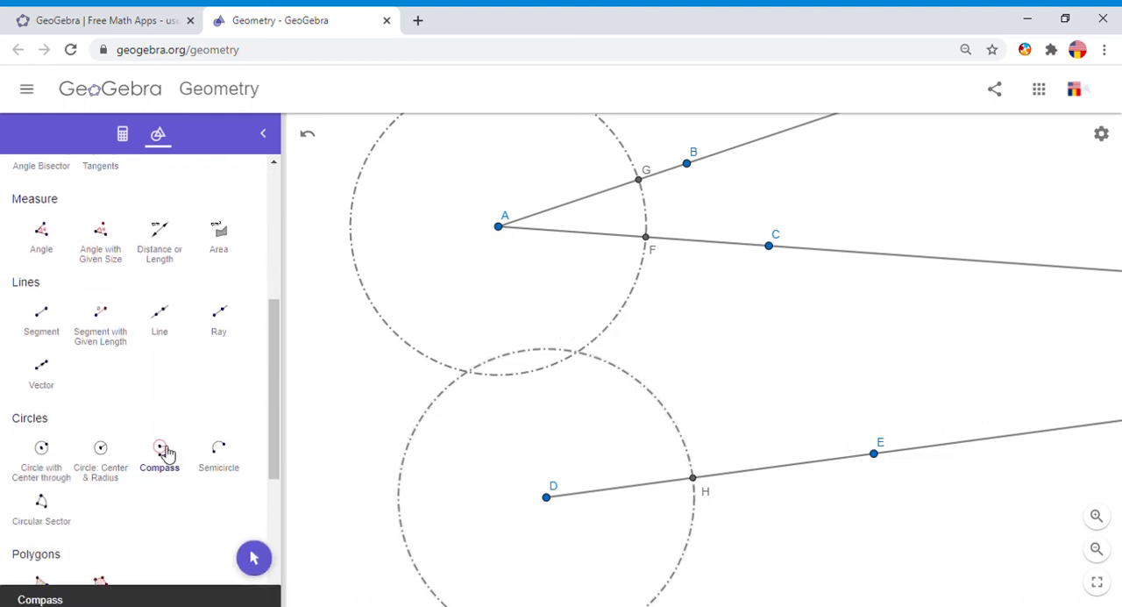
pyautogui.click(160, 448)
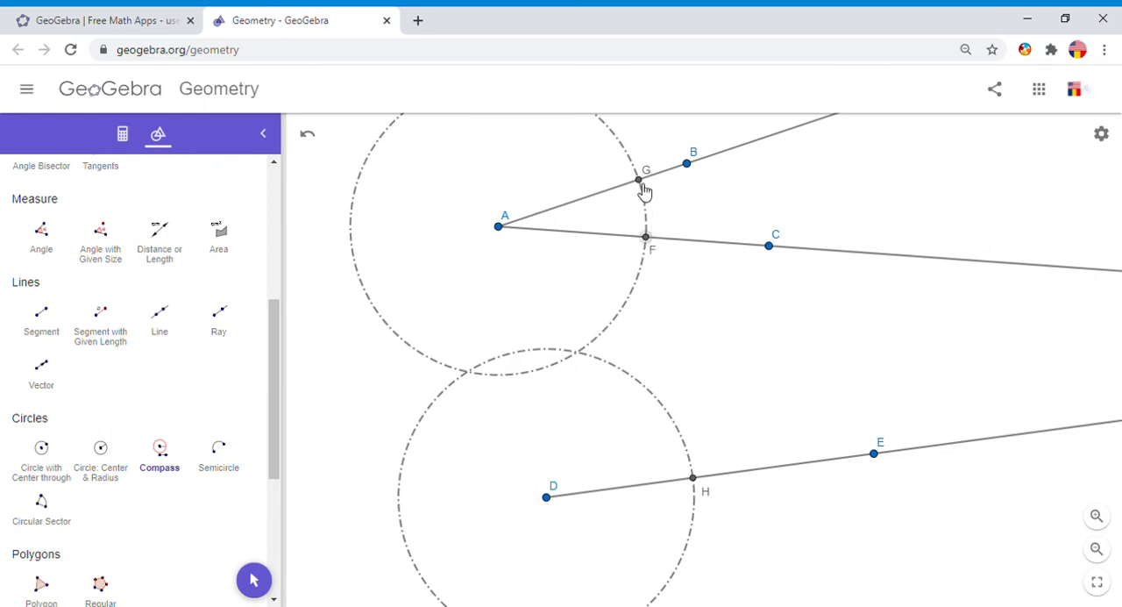
pyautogui.click(639, 180)
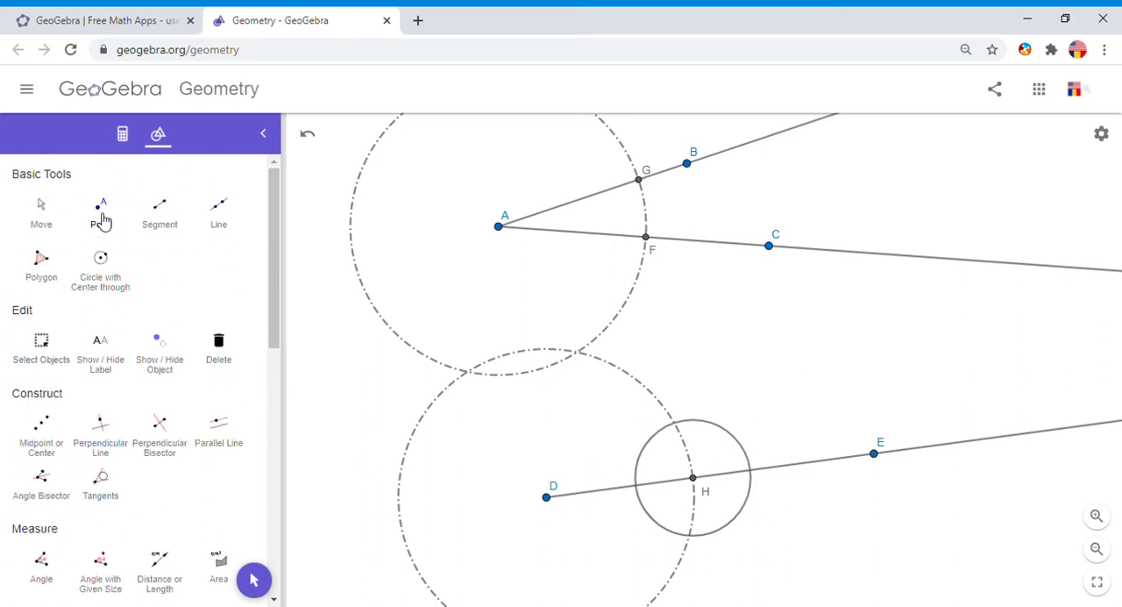
pyautogui.click(100, 211)
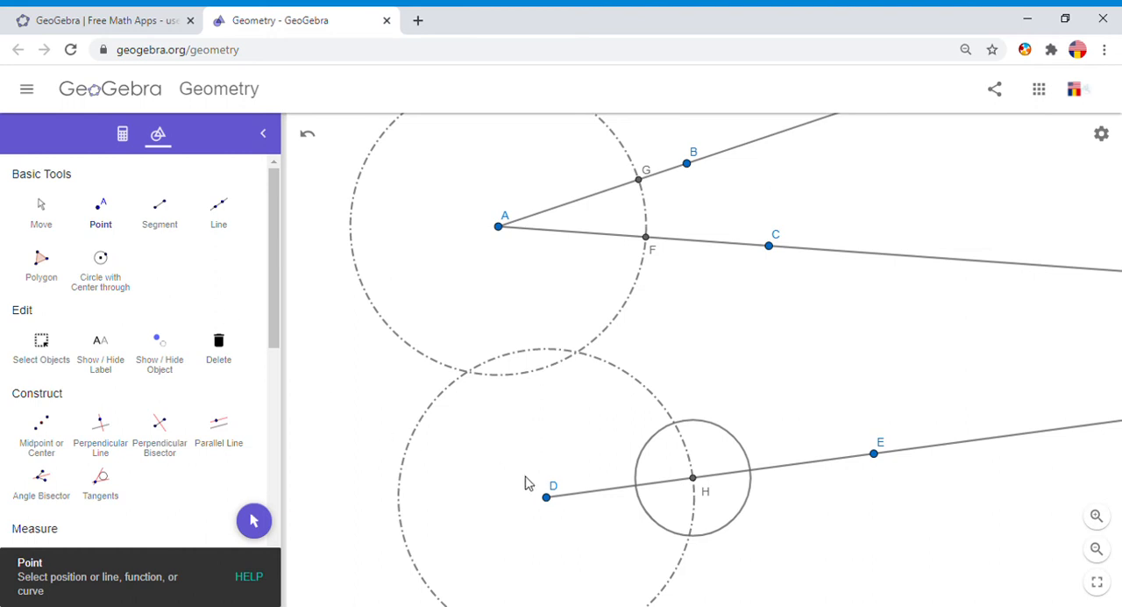
pyautogui.moveTo(683, 436)
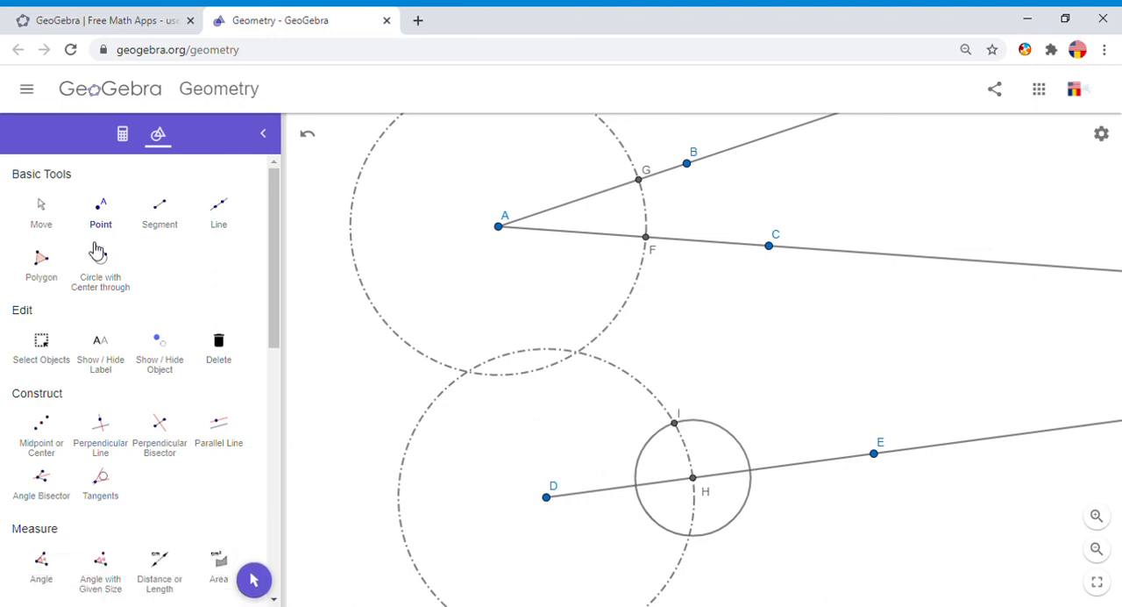
# Select the circle around H with Move and give it a dashed line style
pyautogui.click(40, 210)
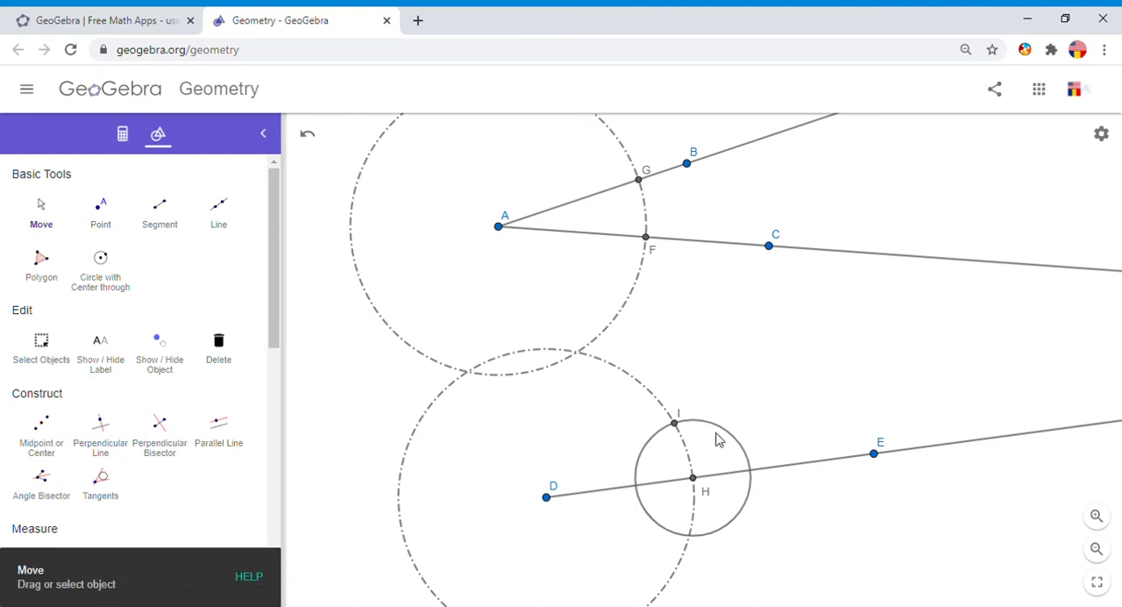
pyautogui.click(693, 477)
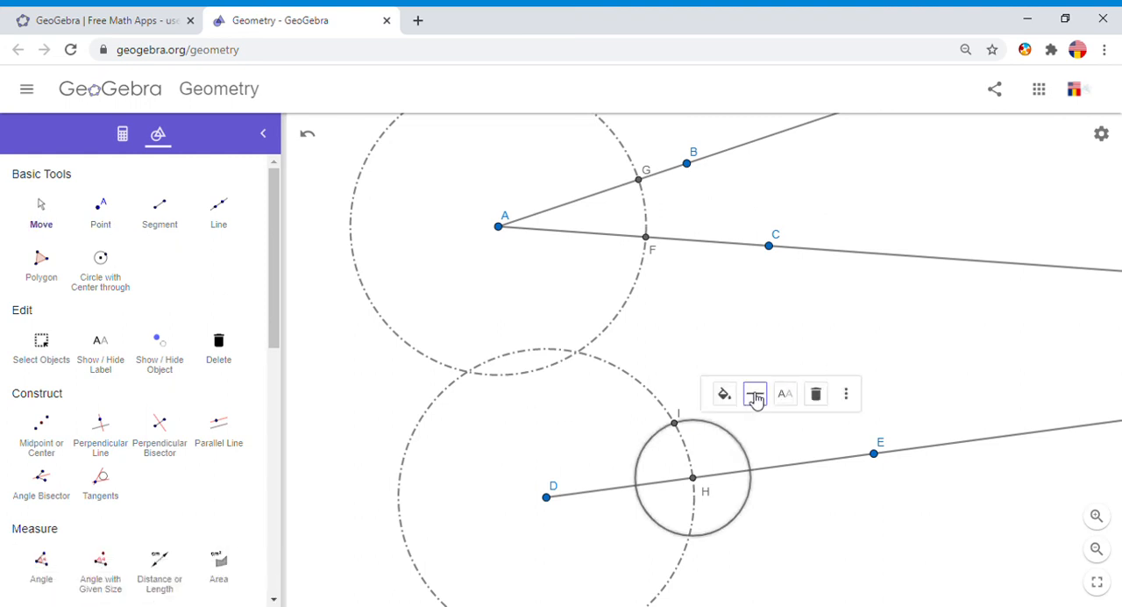
pyautogui.click(754, 393)
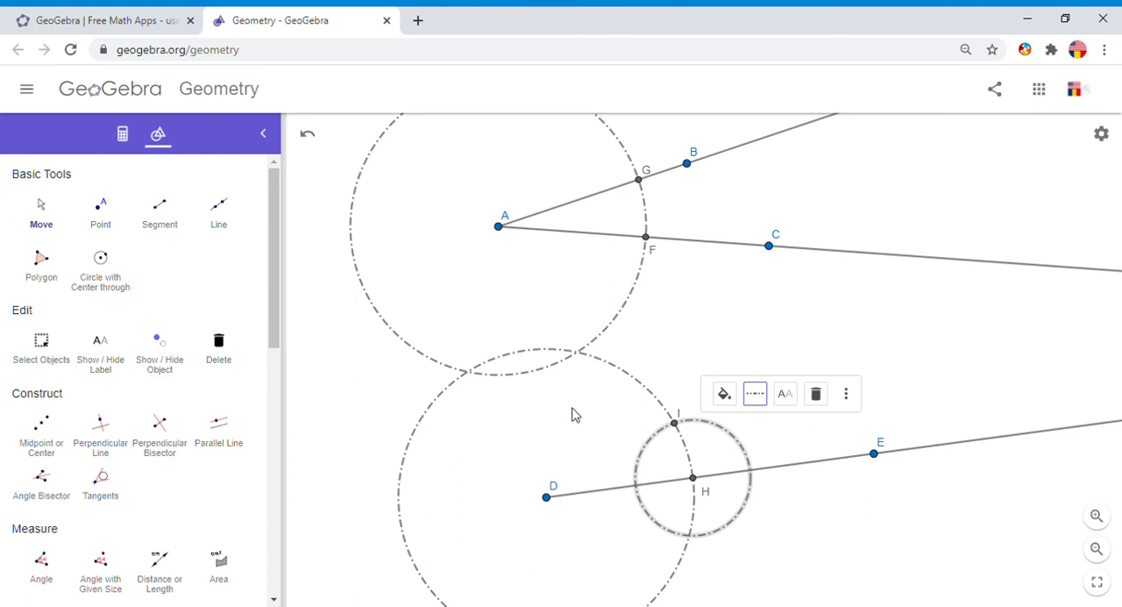
pyautogui.moveTo(100, 351)
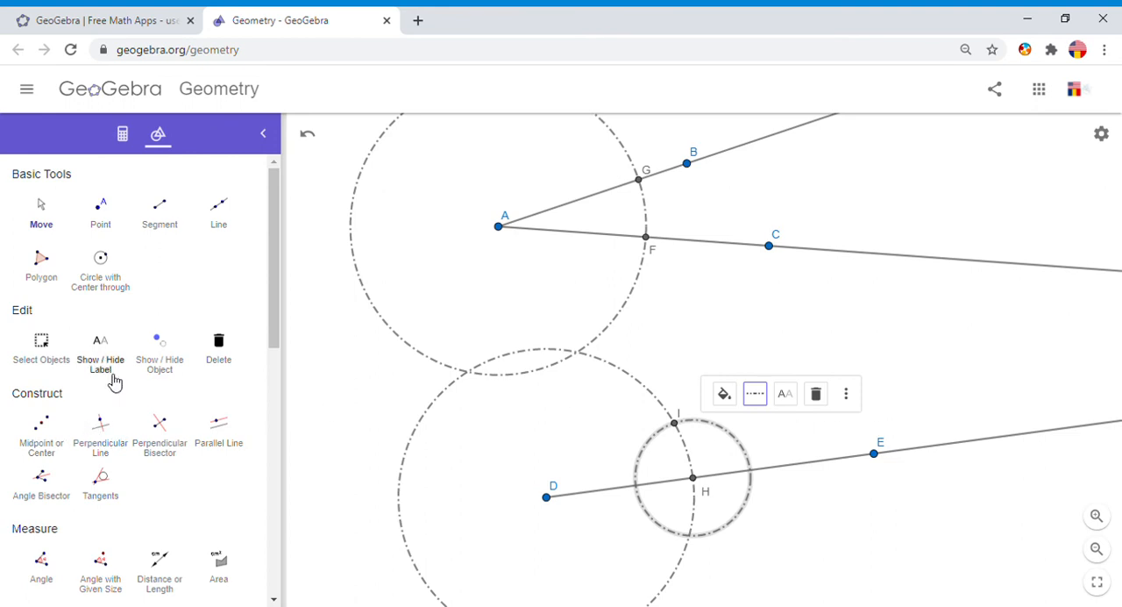
pyautogui.scroll(-3)
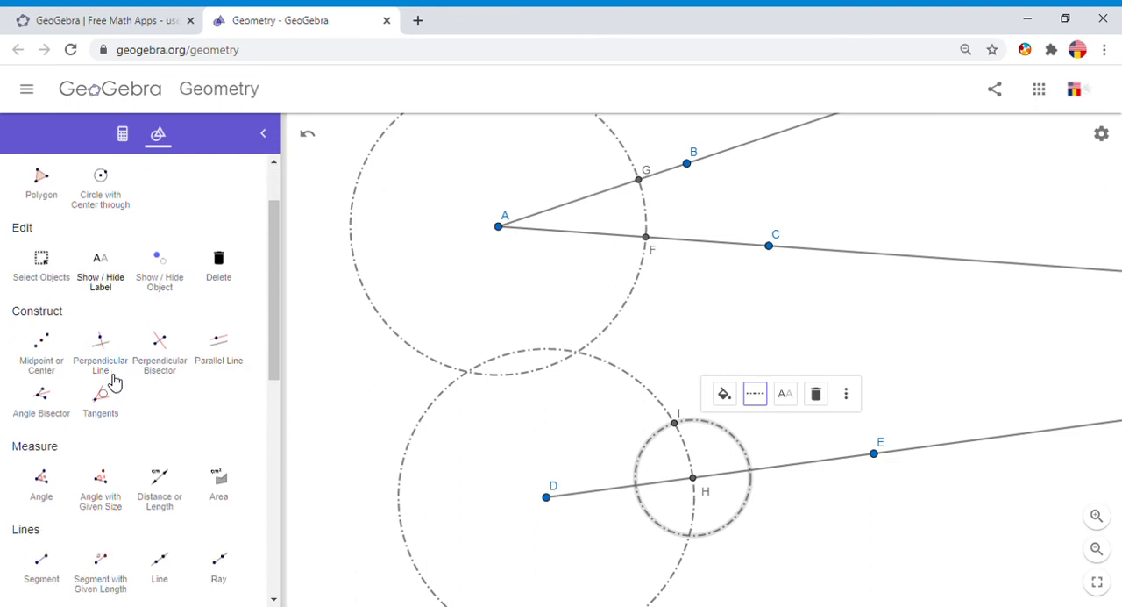
pyautogui.scroll(-3)
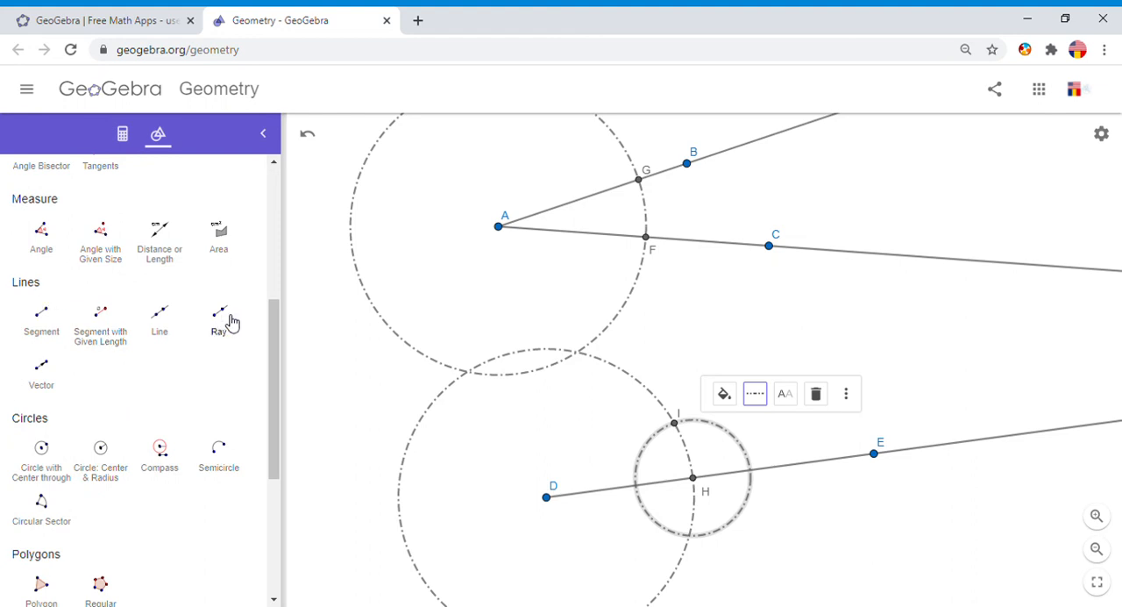
# Draw a ray from point D through point I with the Ray tool
pyautogui.click(218, 315)
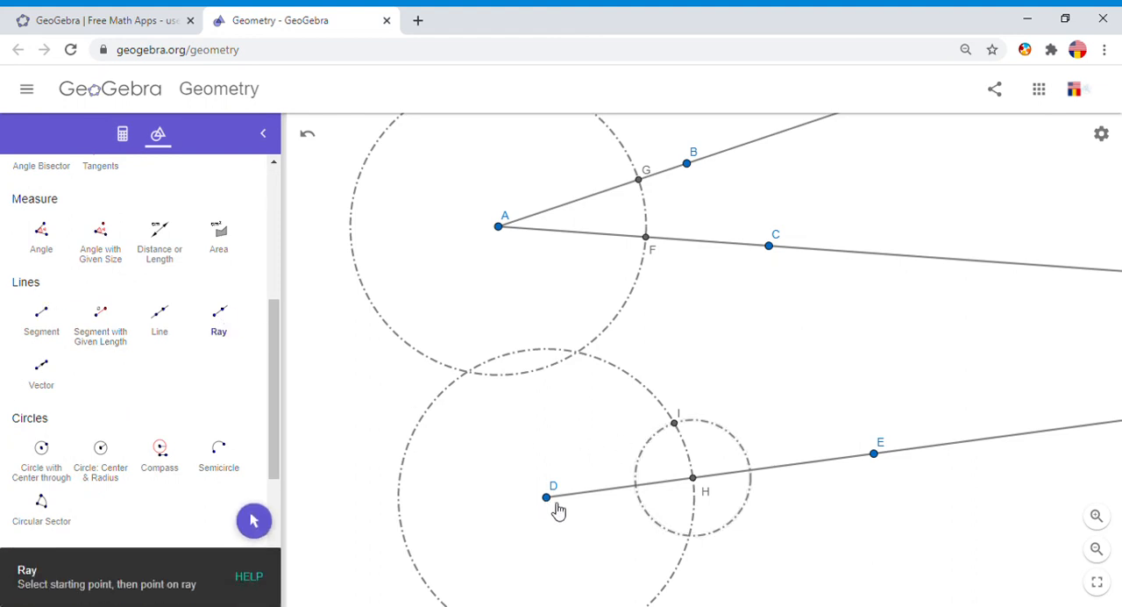
pyautogui.click(682, 424)
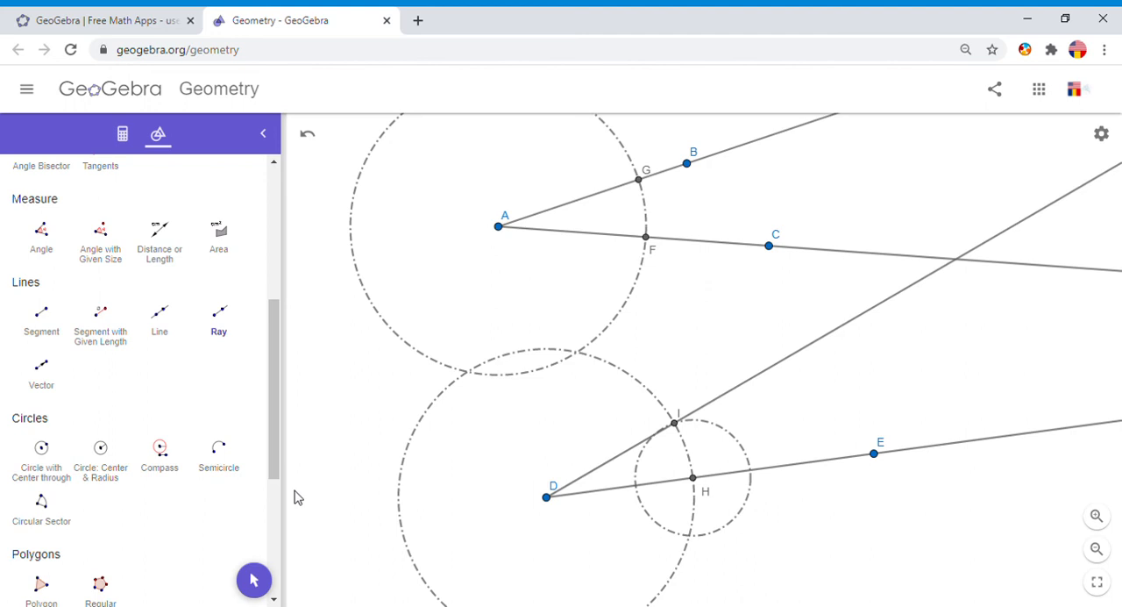
pyautogui.moveTo(92, 396)
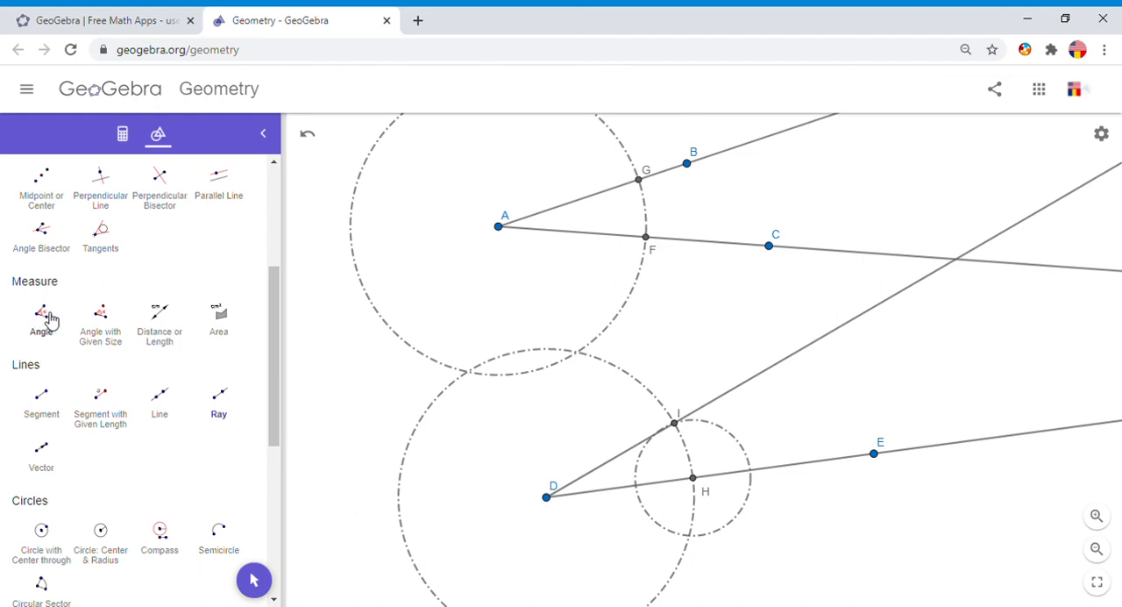
# Measure angle BAC with the Angle tool, reading 22.5°
pyautogui.click(42, 316)
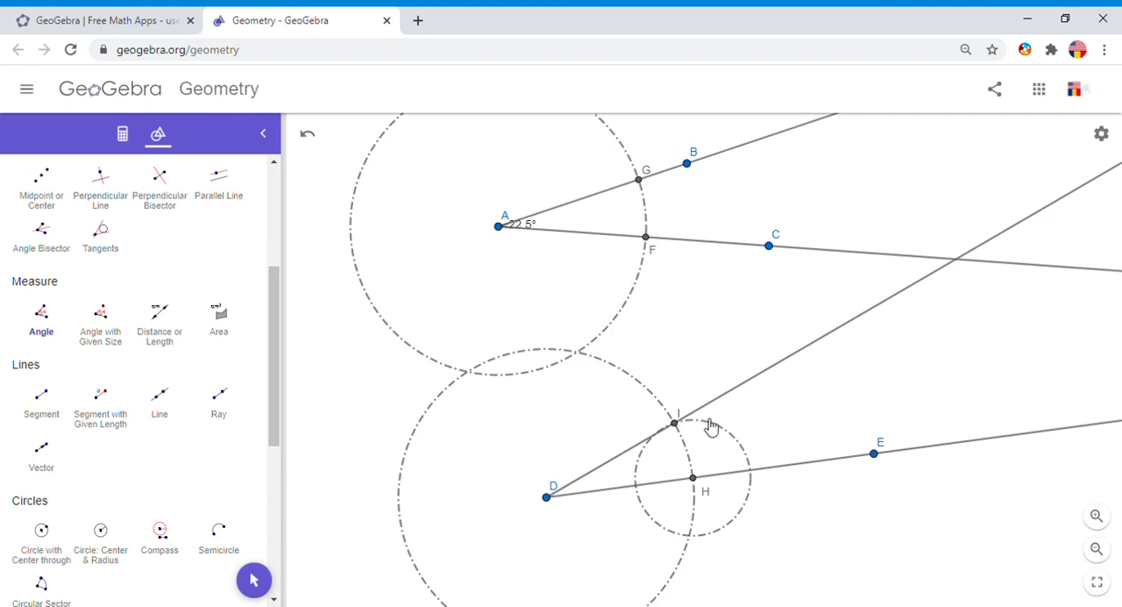
pyautogui.moveTo(682, 429)
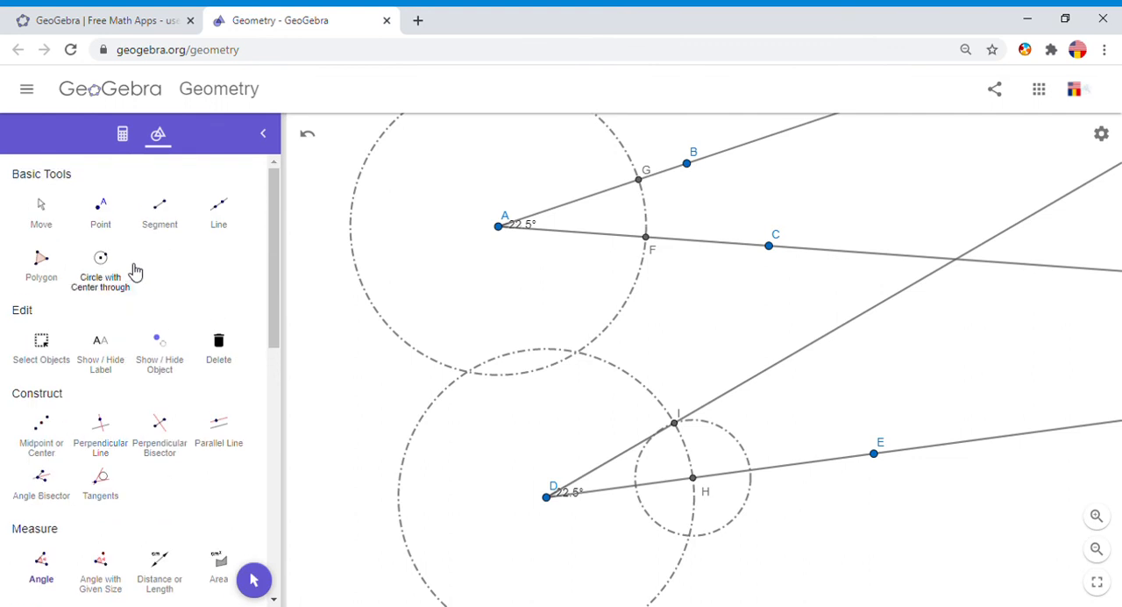
pyautogui.moveTo(44, 210)
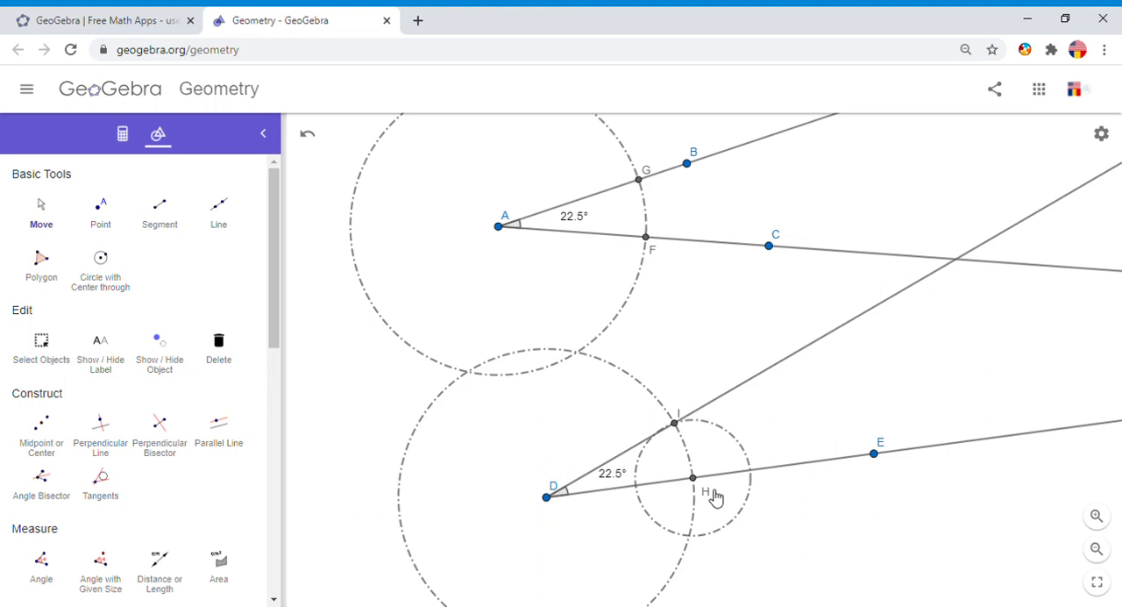
pyautogui.moveTo(42, 223)
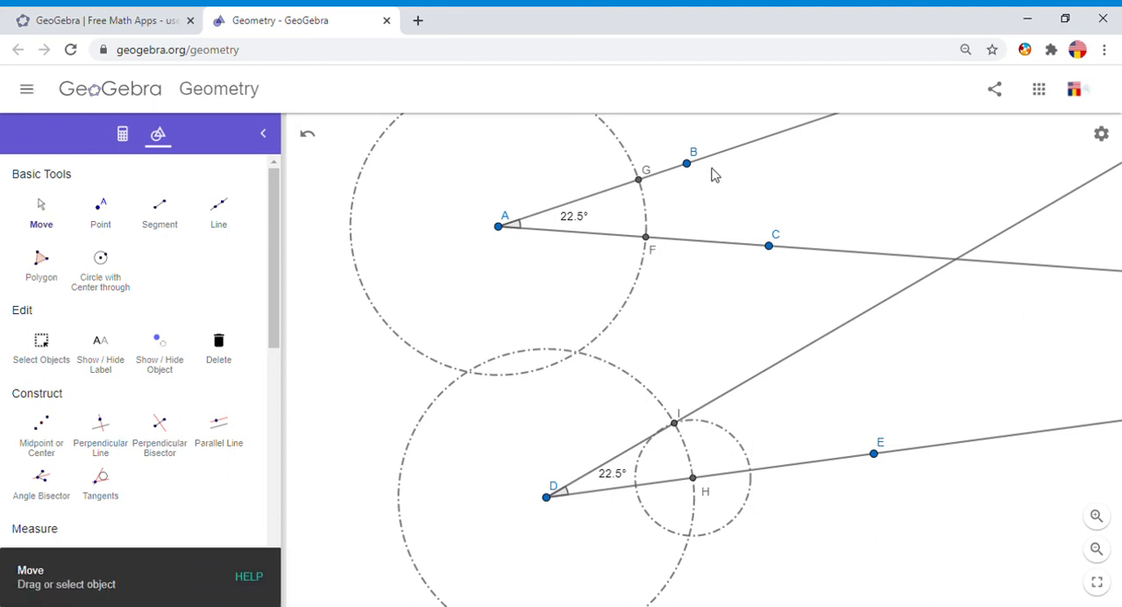
# Drag points B and C to reshape angle BAC; both angles stay equal at 31.5°
pyautogui.moveTo(686, 164); pyautogui.dragTo(677, 131)
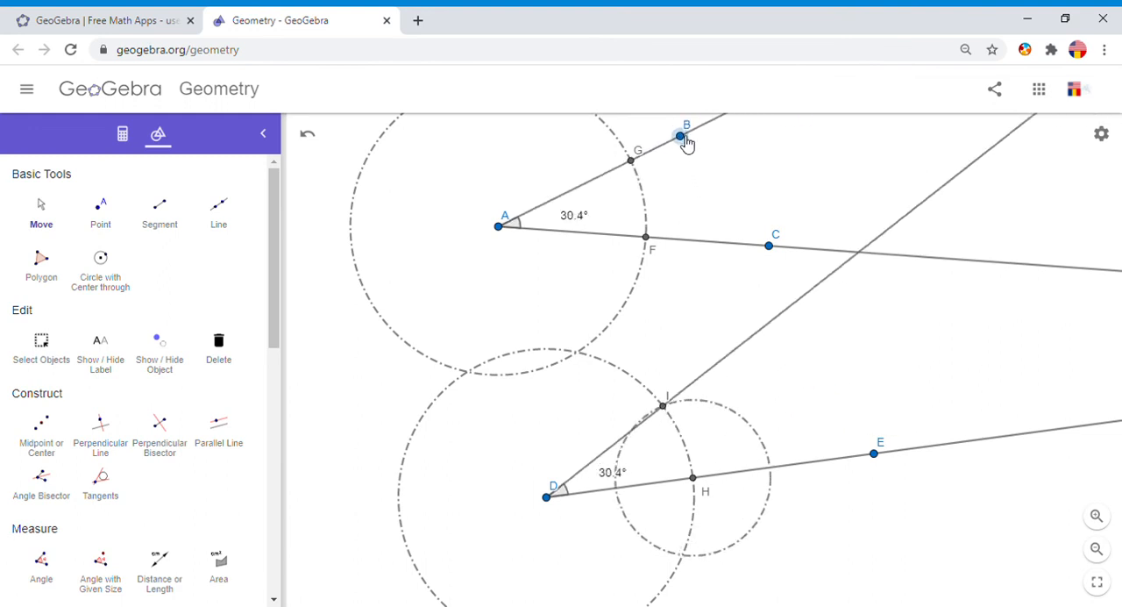
pyautogui.moveTo(679, 136); pyautogui.dragTo(697, 146)
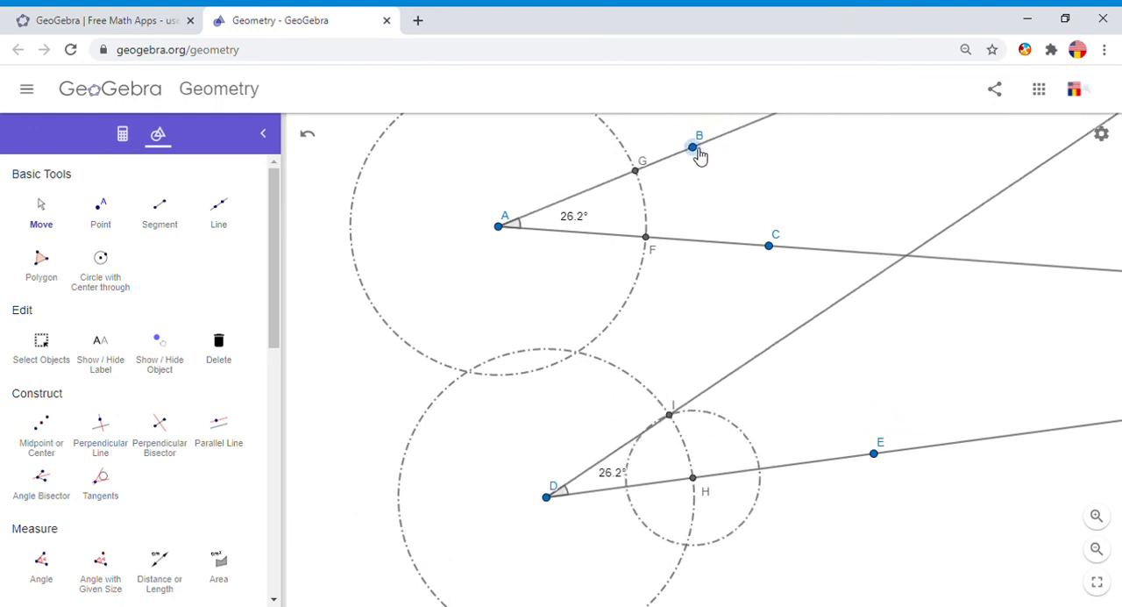
pyautogui.moveTo(699, 146); pyautogui.dragTo(697, 140)
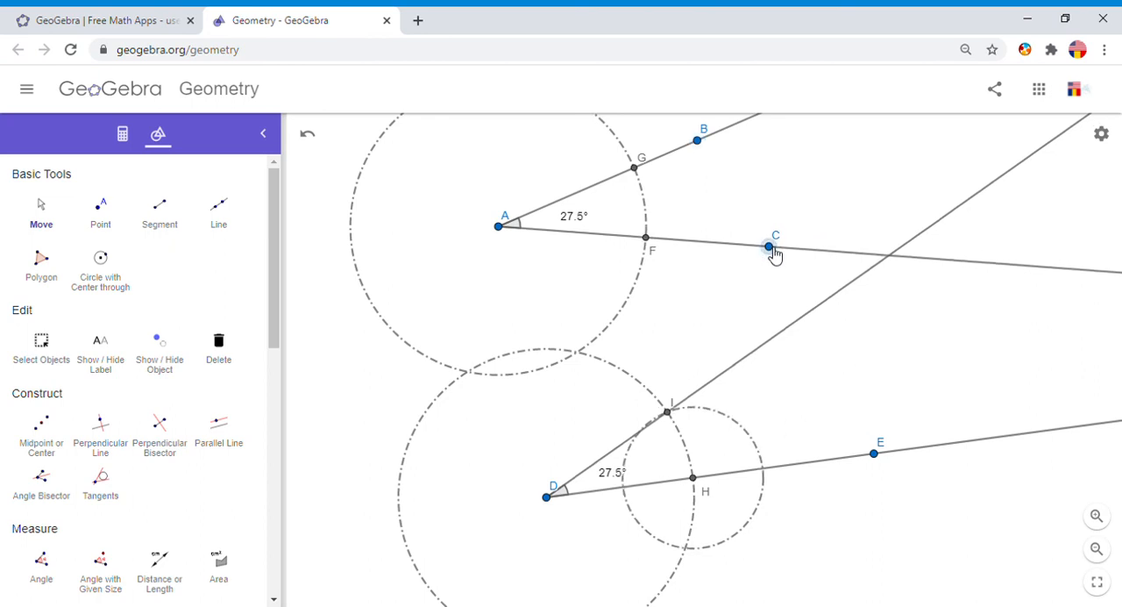
pyautogui.moveTo(770, 245); pyautogui.dragTo(770, 242)
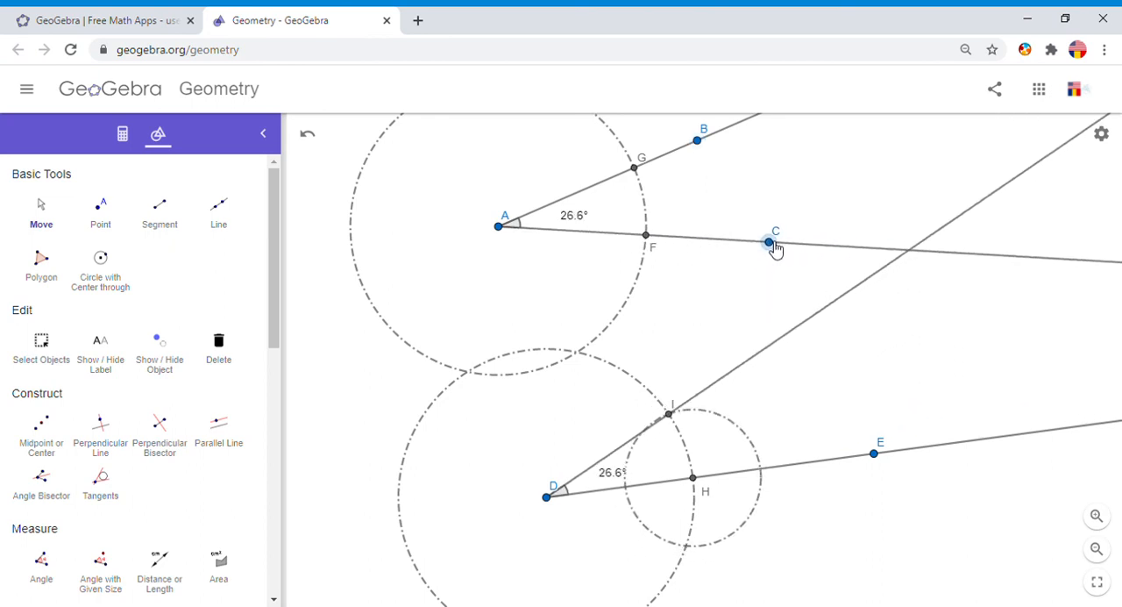
pyautogui.moveTo(769, 243); pyautogui.dragTo(770, 266)
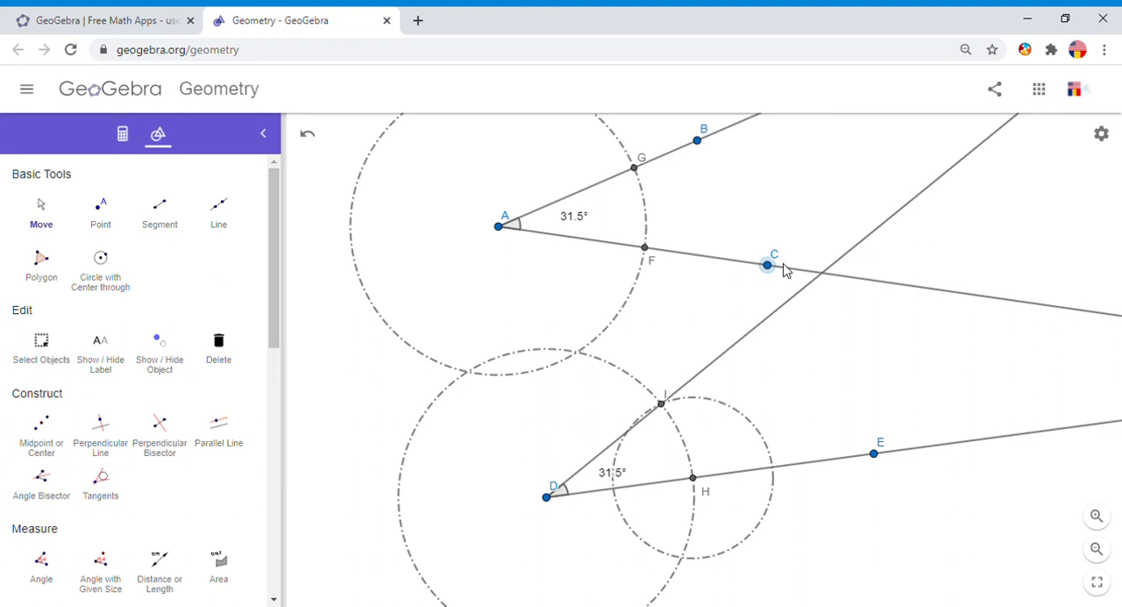
pyautogui.moveTo(684, 96)
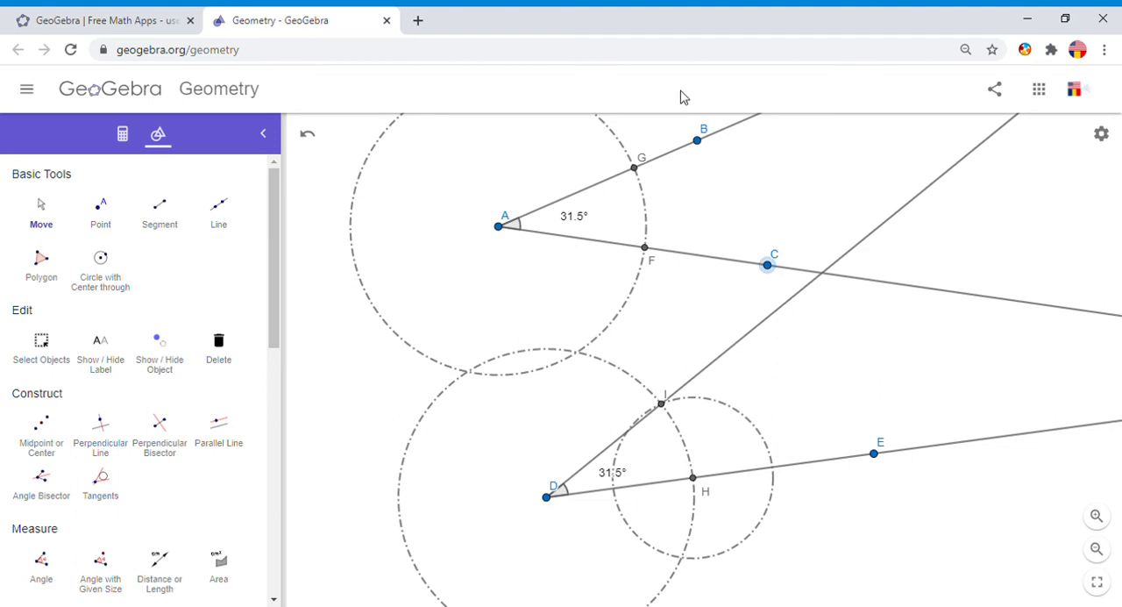